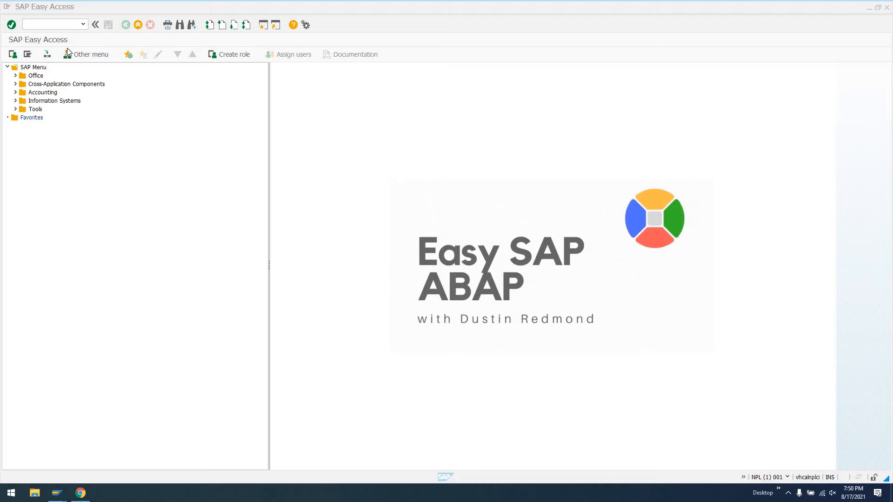
mouse_move(68, 54)
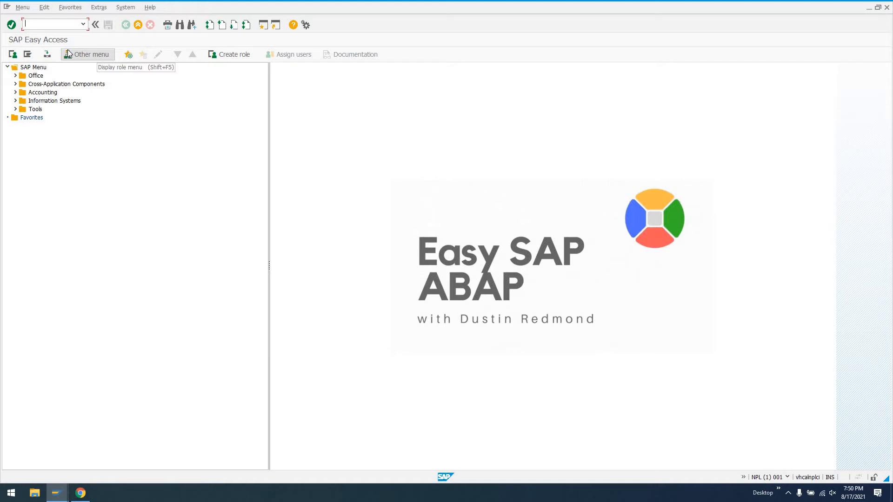
- Run transaction SE38 to reach the ABAP Editor initial screen
text(se38)
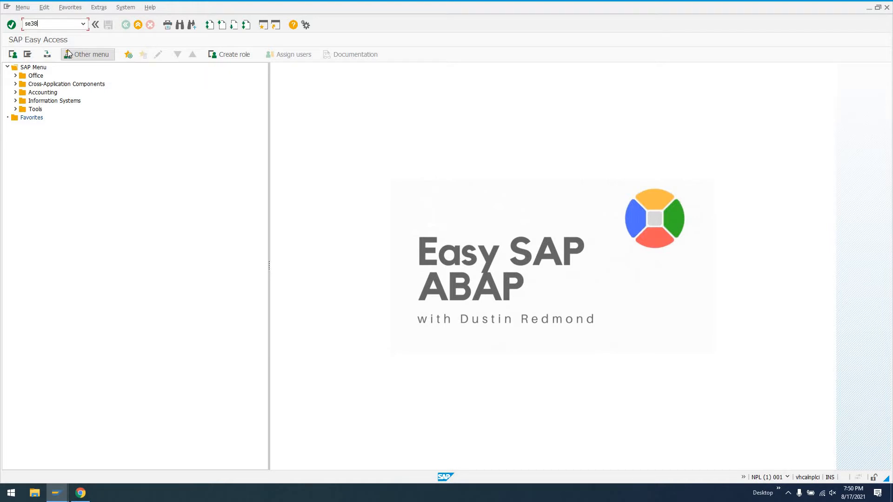
key(Enter)
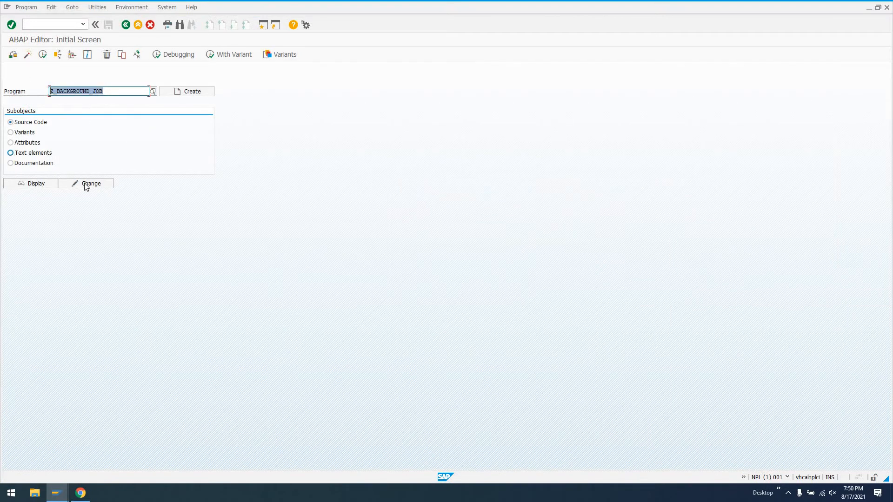
- Enter change mode for Z_BACKGROUND_JOB and navigate to the simulate_work FORM
click(92, 183)
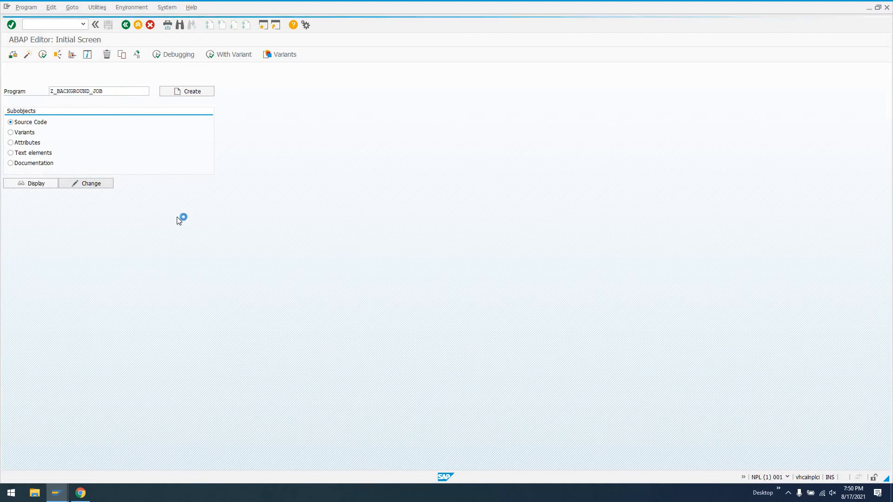
click(85, 183)
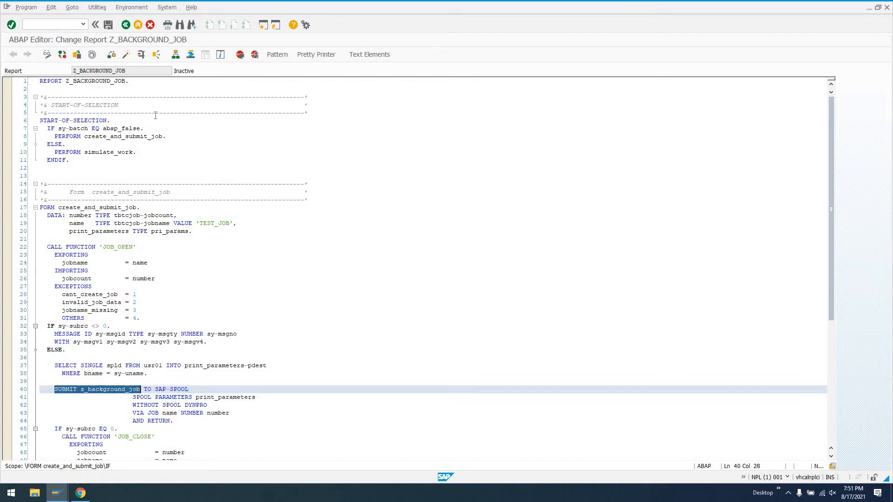
click(120, 70)
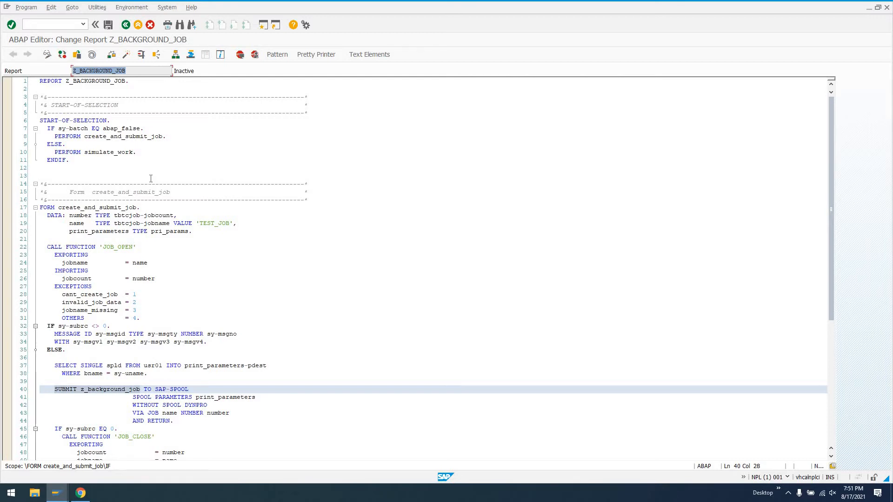
mouse_move(54, 130)
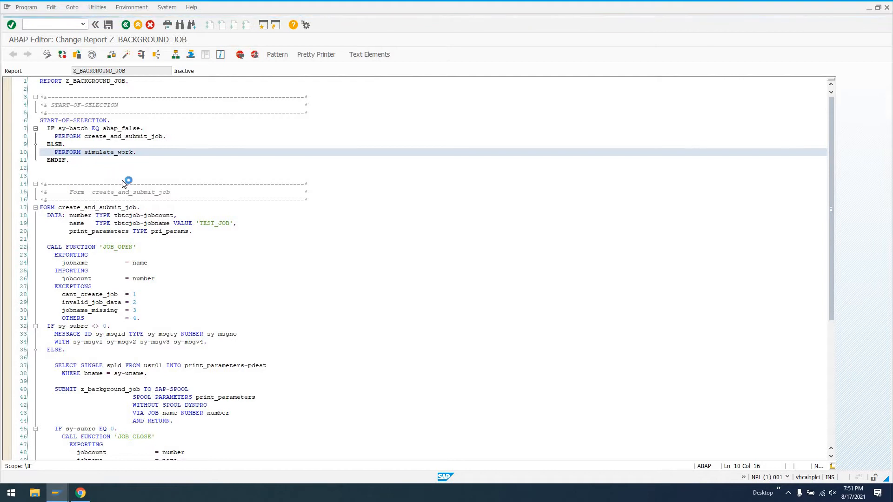
mouse_move(113, 154)
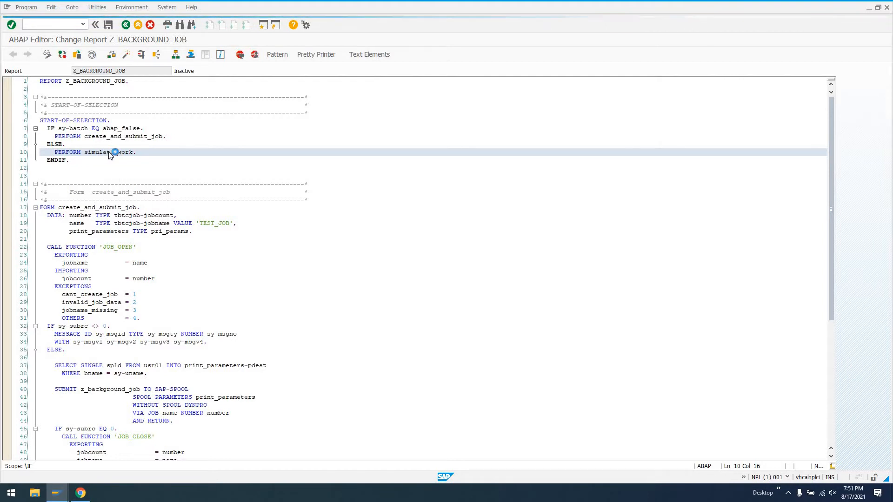
mouse_move(230, 219)
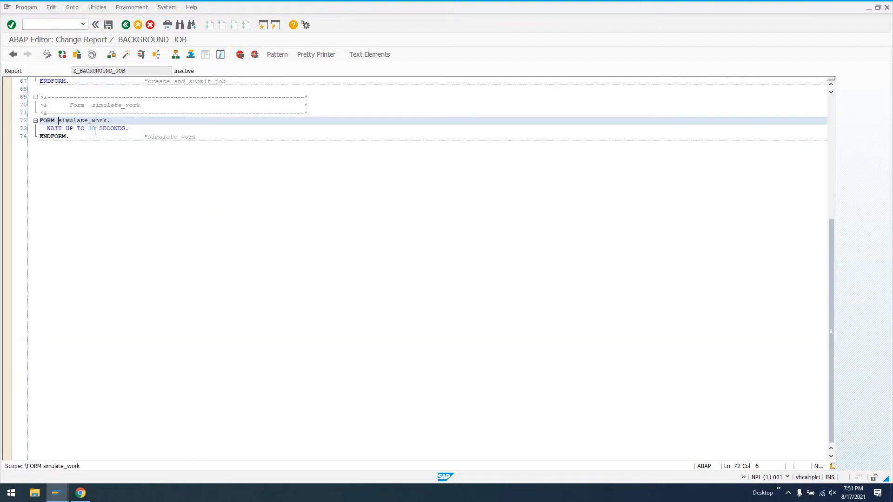
- Go back to create_and_submit_job and scroll to the CALL FUNCTION 'JOB_OPEN' line
click(54, 128)
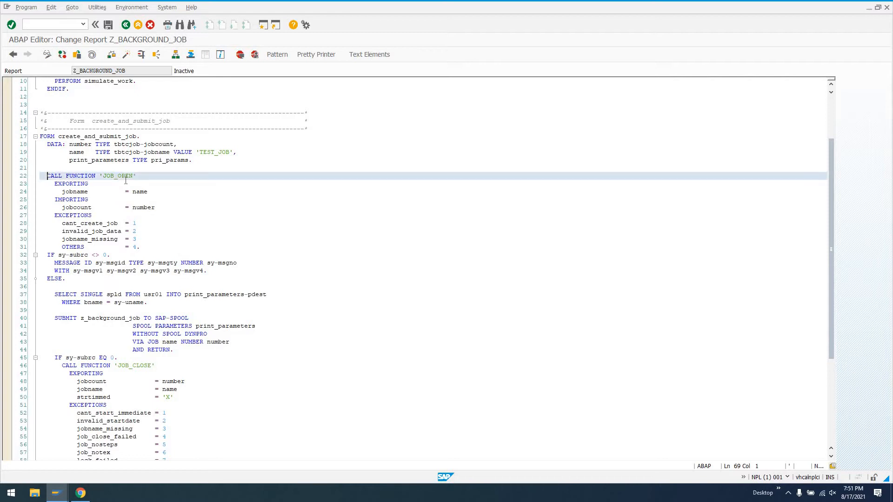
scroll(down, 3)
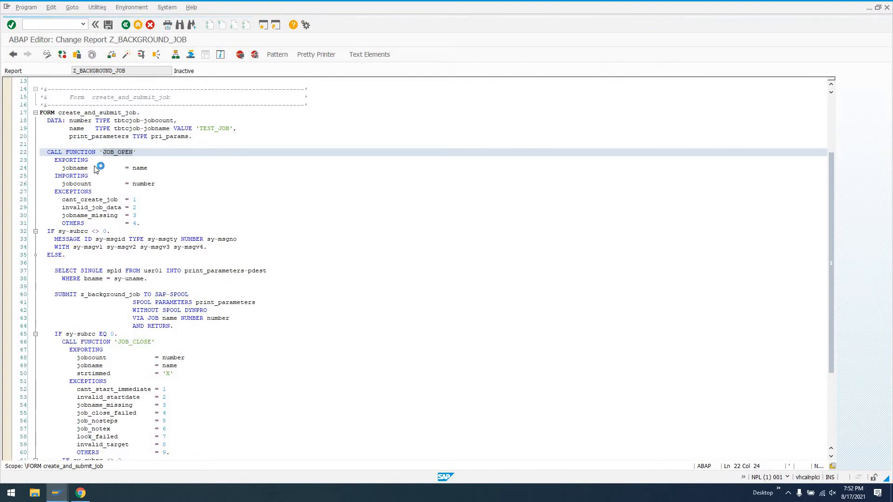
key(f1)
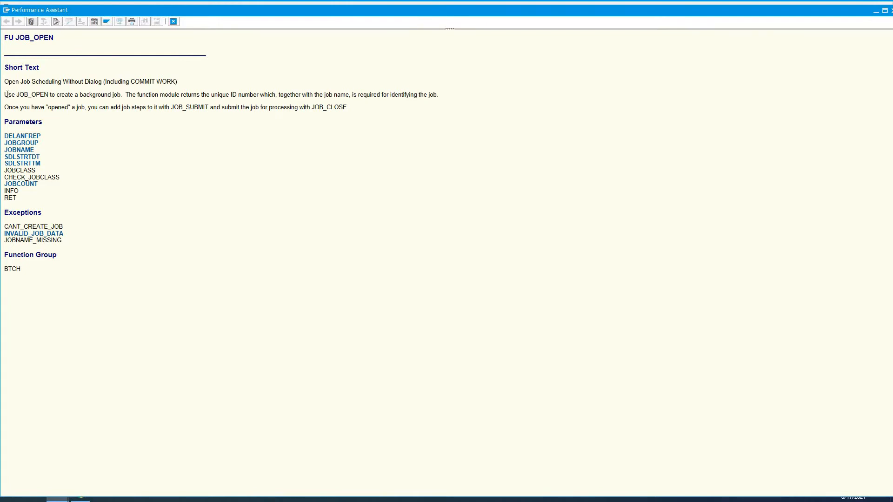
drag(4, 95, 119, 94)
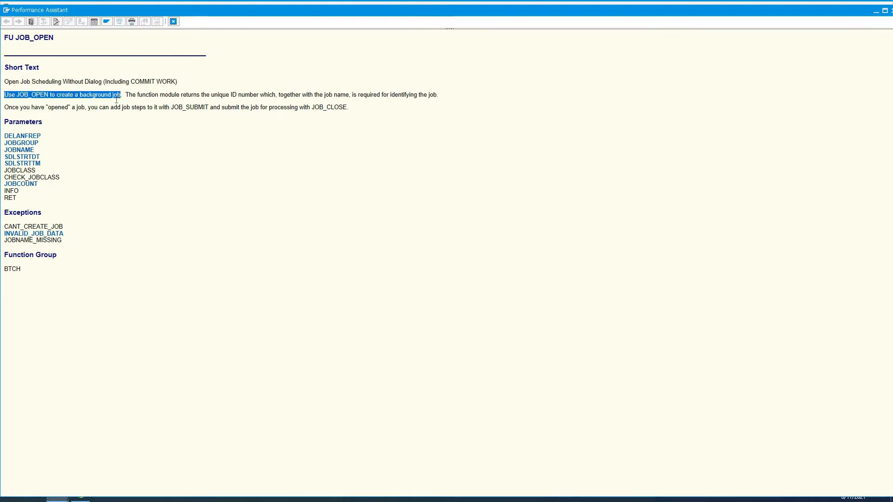
drag(120, 95, 260, 95)
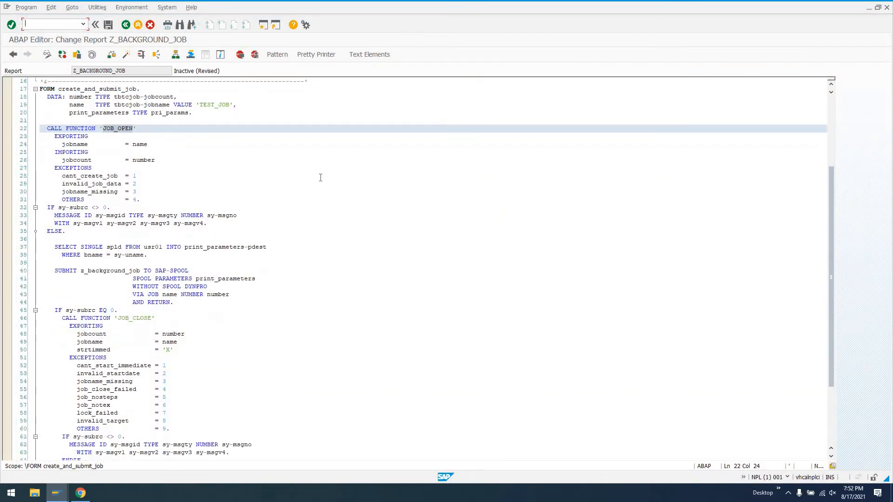
- Review the print_parameters declaration and the usr01 SELECT lines above the SUBMIT statement
scroll(down, 3)
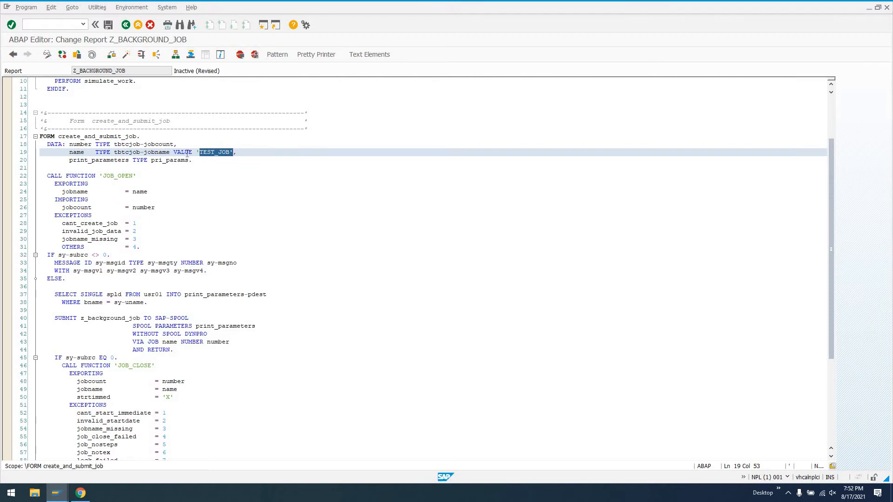
mouse_move(133, 207)
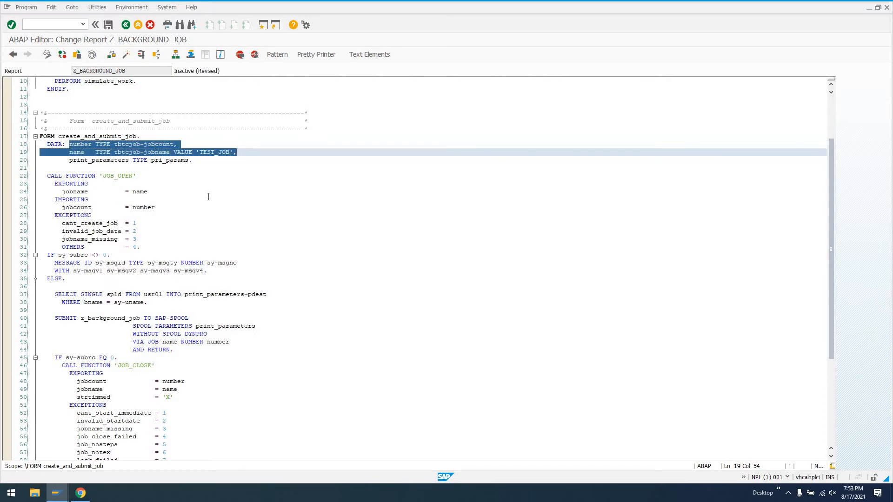
click(165, 160)
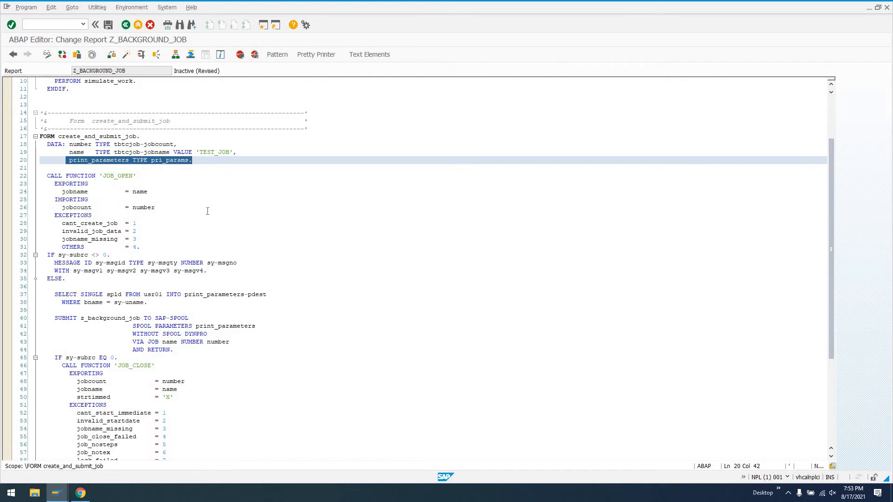
click(156, 207)
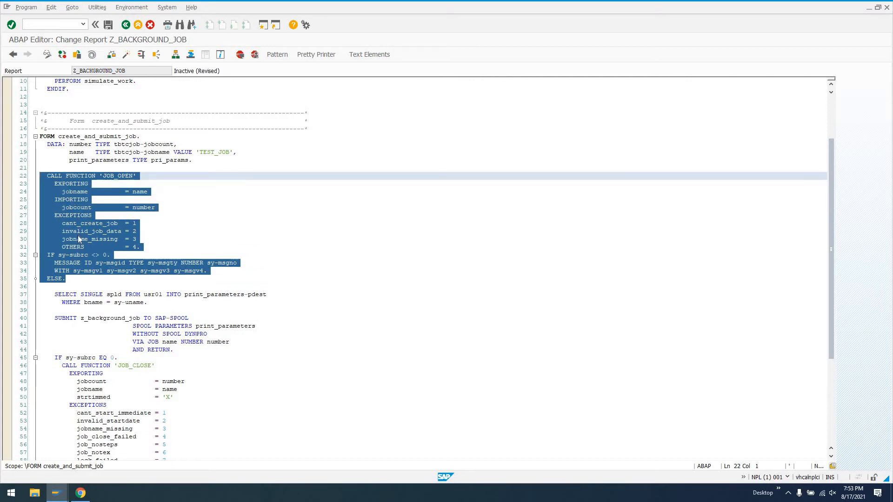
mouse_move(118, 214)
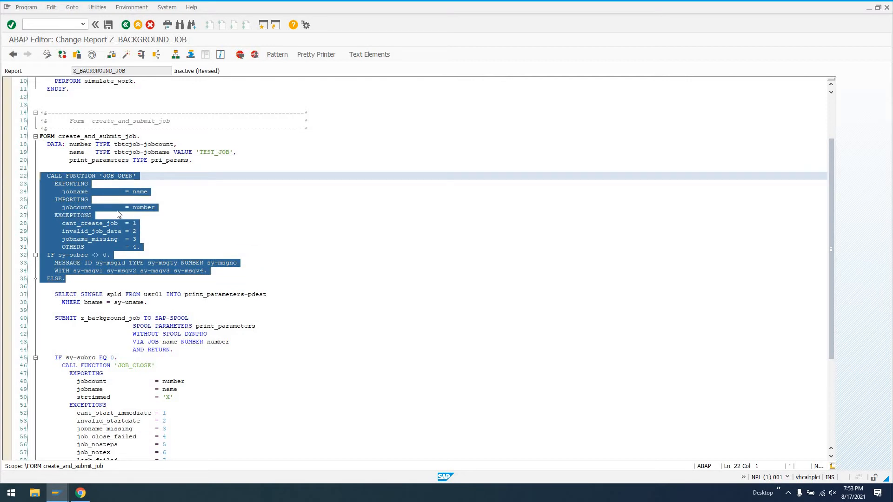
scroll(down, 3)
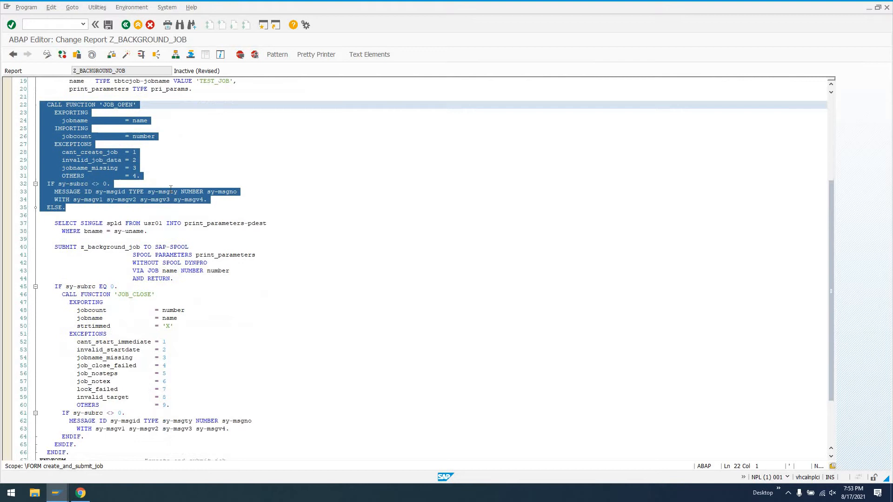
scroll(down, 3)
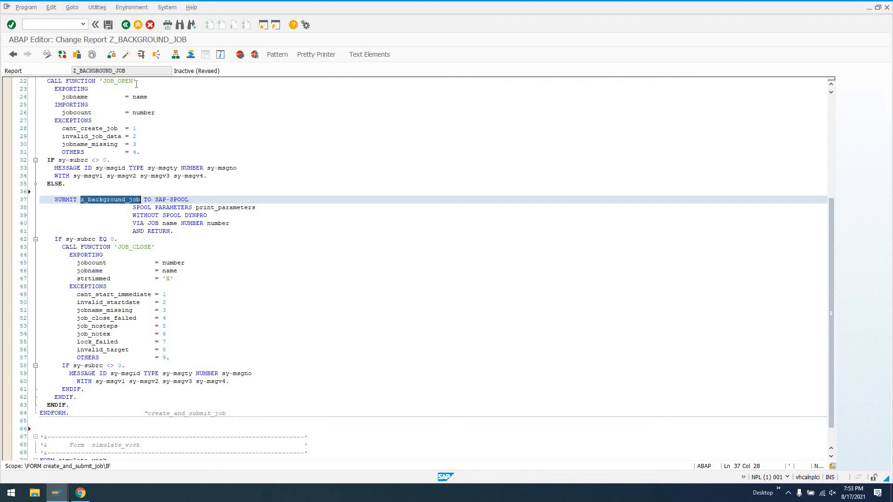
mouse_move(117, 207)
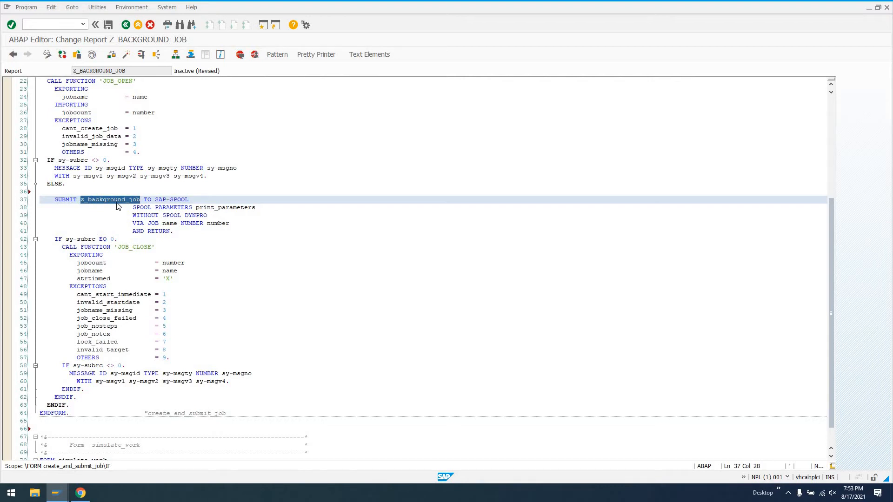
scroll(up, 3)
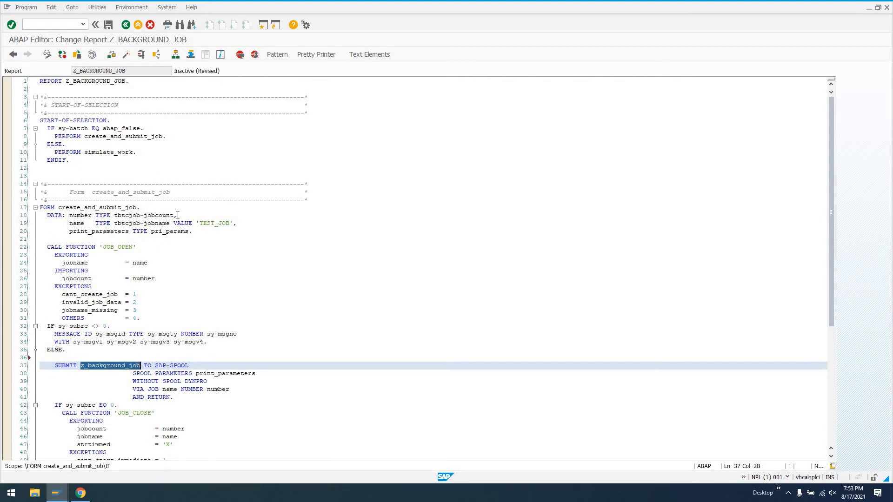
scroll(down, 3)
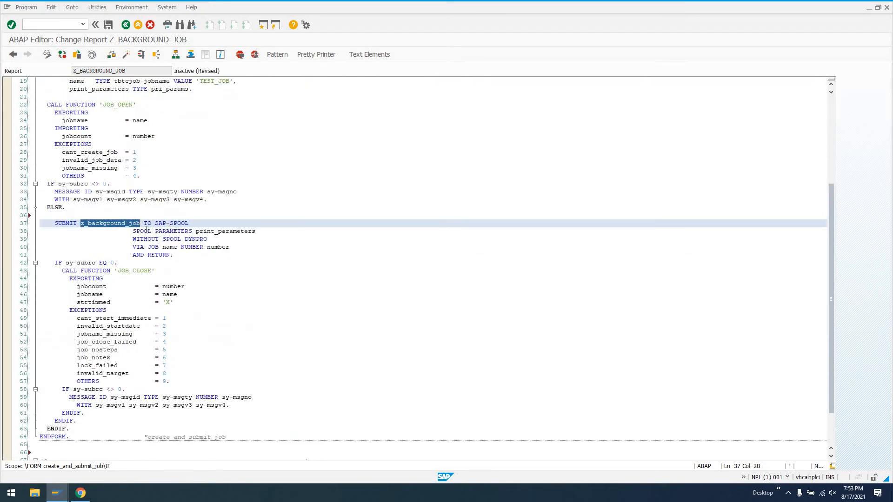
click(163, 230)
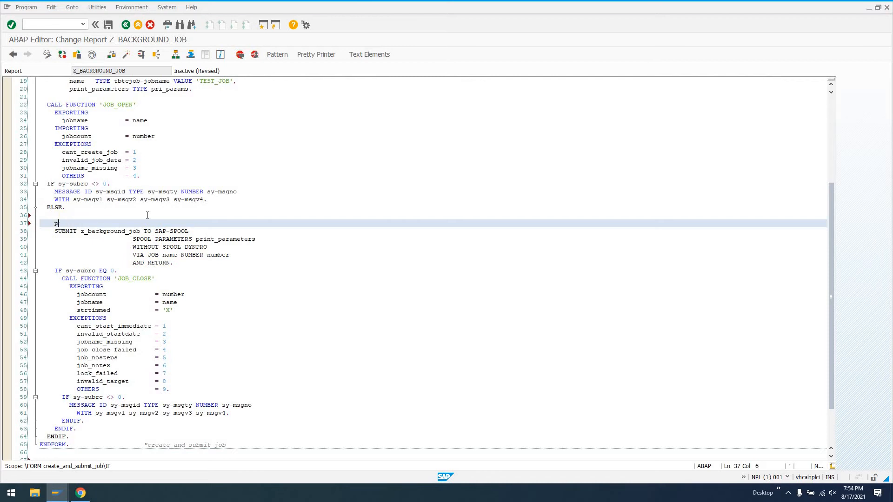
text(print_para)
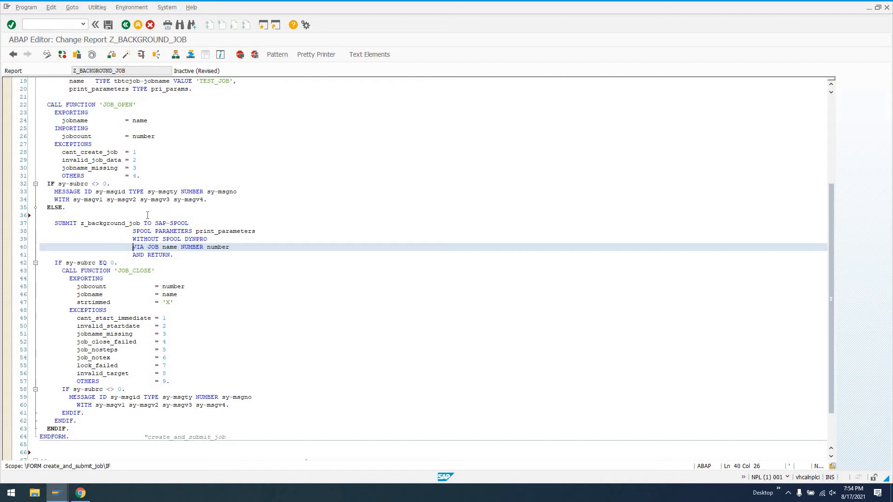
mouse_move(156, 247)
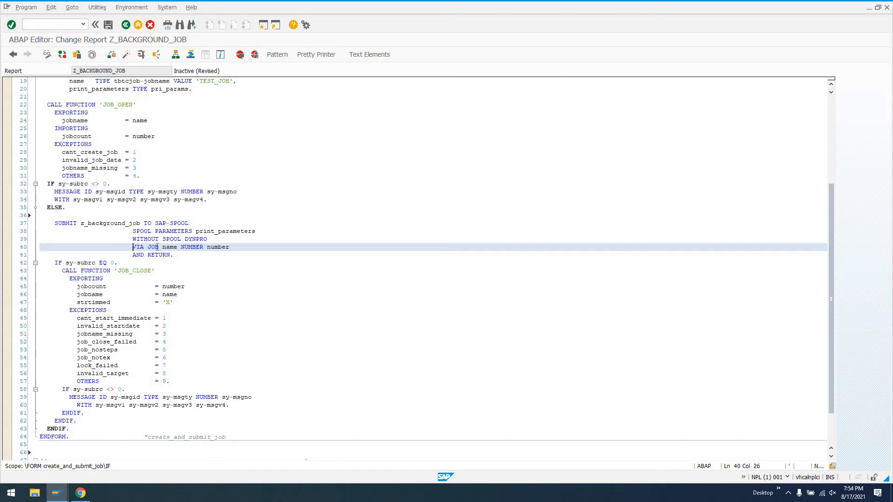
click(221, 258)
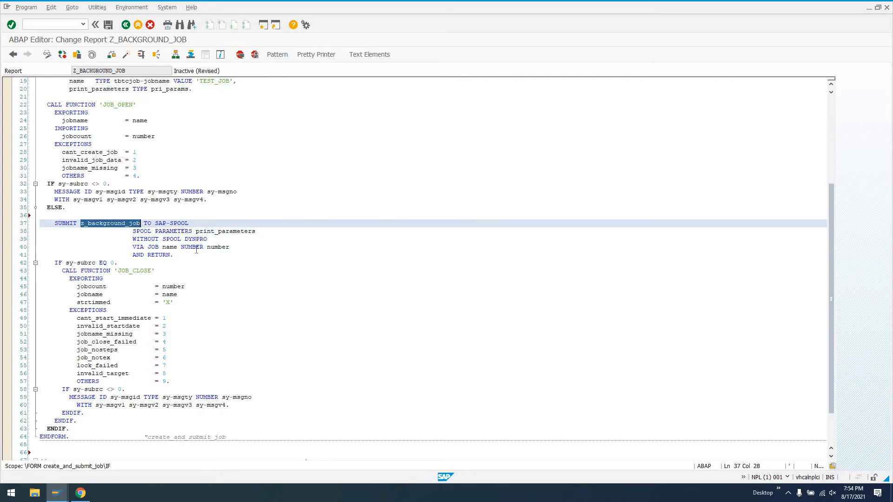
double_click(170, 246)
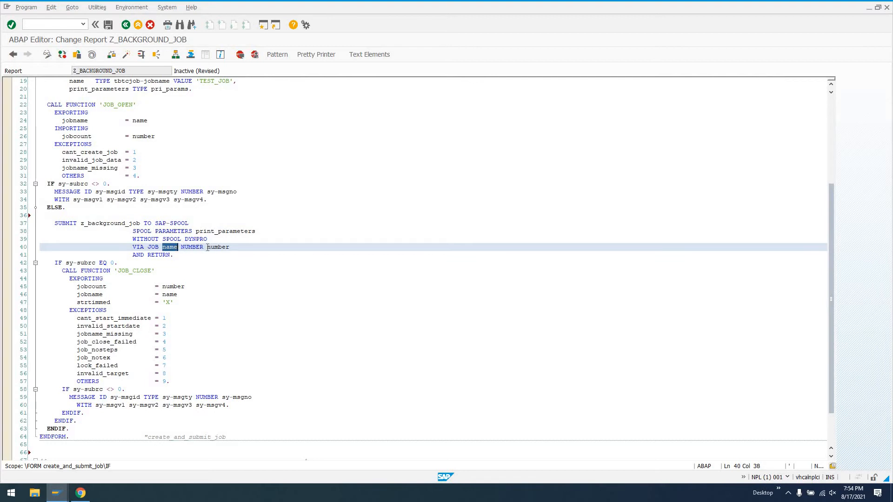
click(173, 255)
text(M)
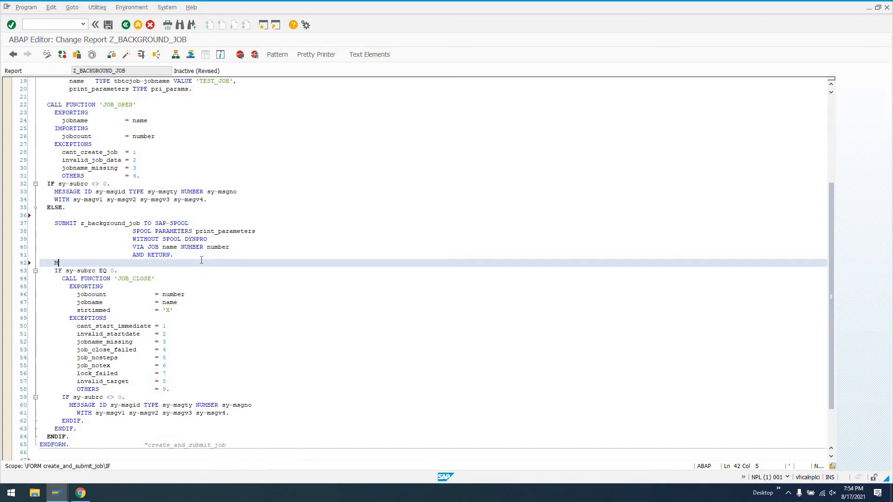
- Write MESSAGE 'Job has been submitted.' TYPE 'I'. on the line after SUBMIT
text(ESSAGE)
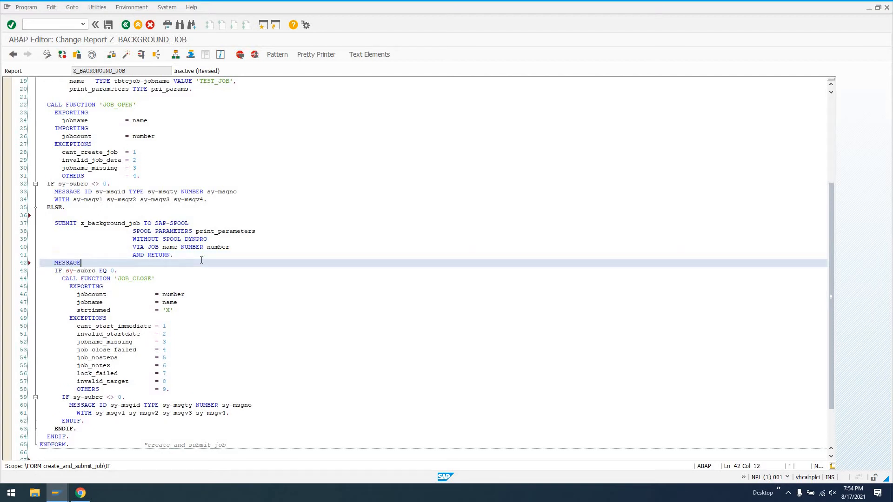
text(')
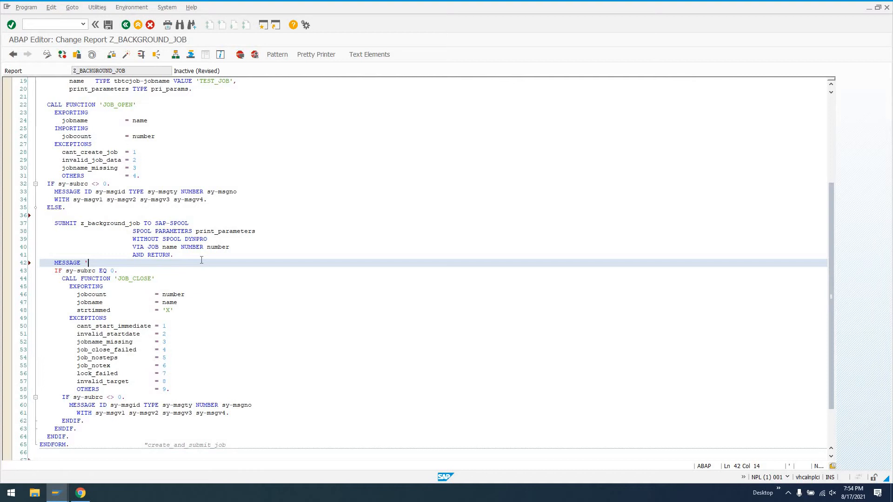
text(Job has be)
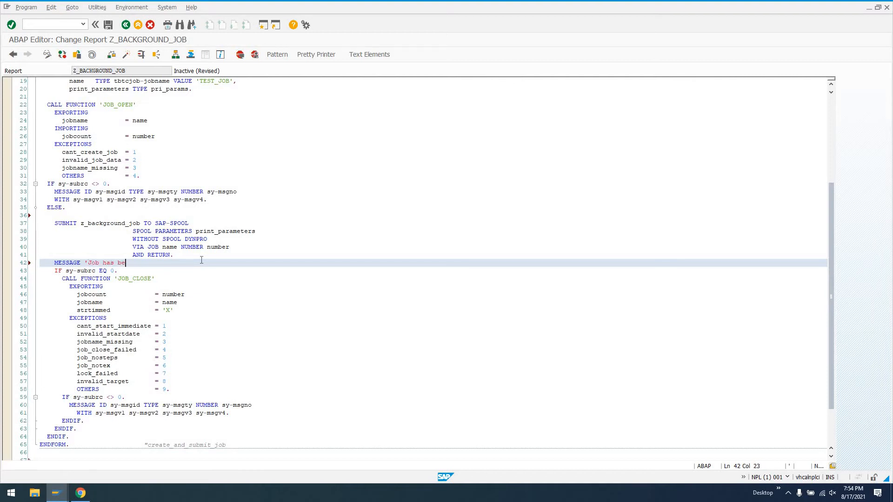
text(en submitted)
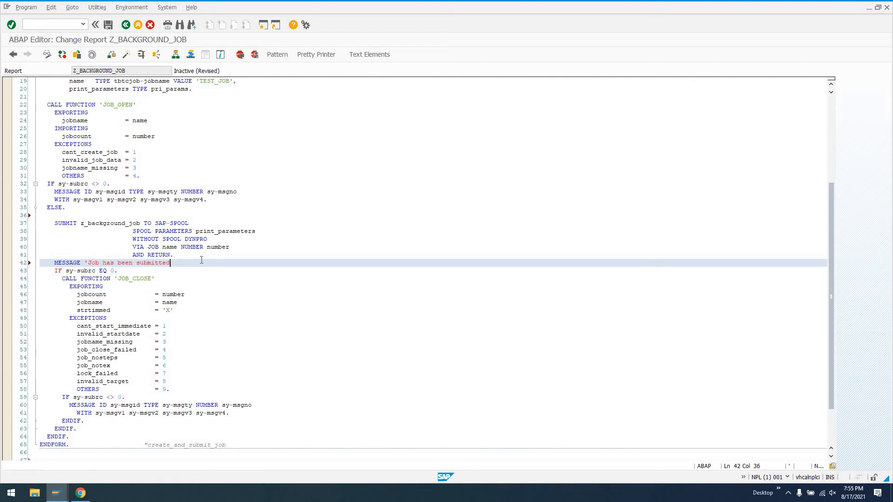
text(. TYPE ')
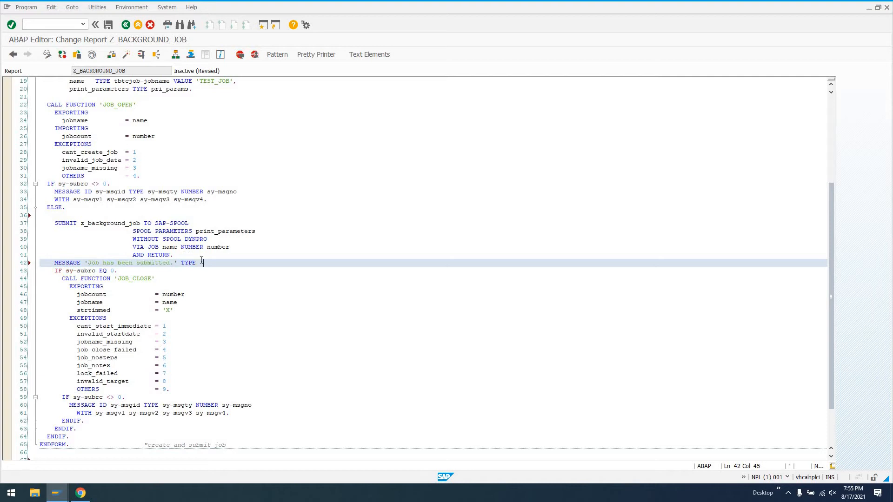
text('I'.)
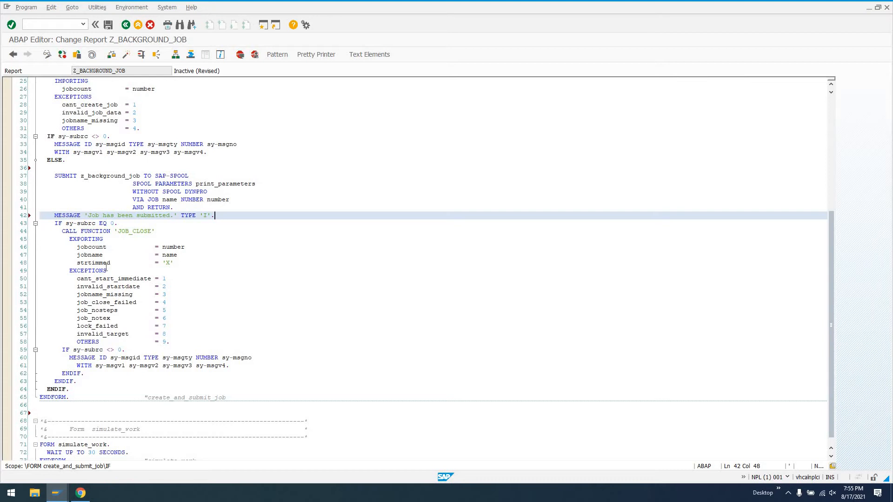
- Scroll through the activated report while the second session is arranged beside it
scroll(down, 3)
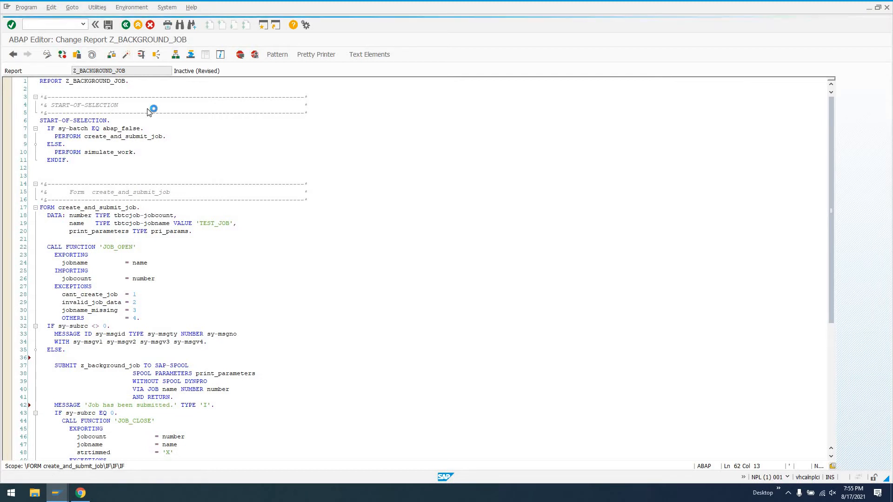
mouse_move(85, 121)
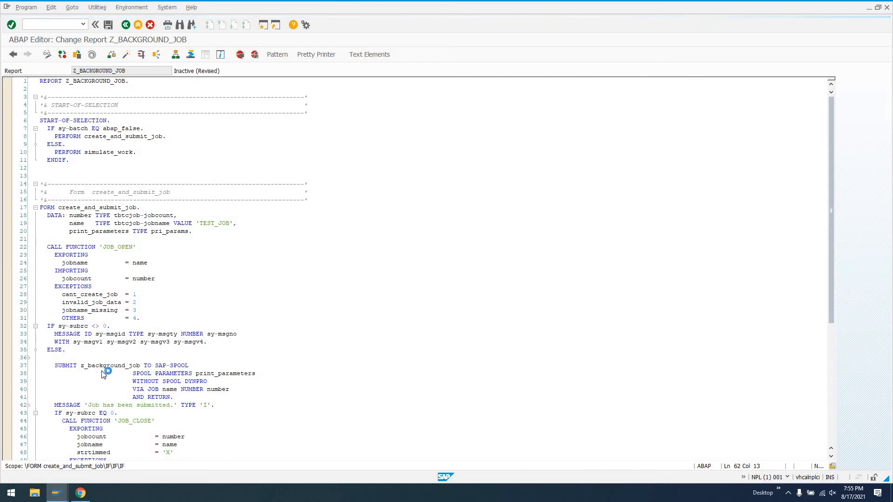
mouse_move(142, 367)
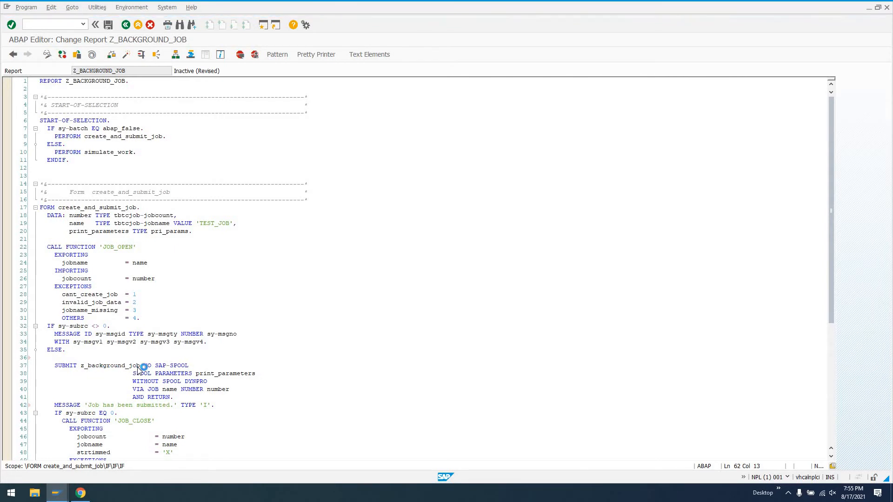
mouse_move(222, 169)
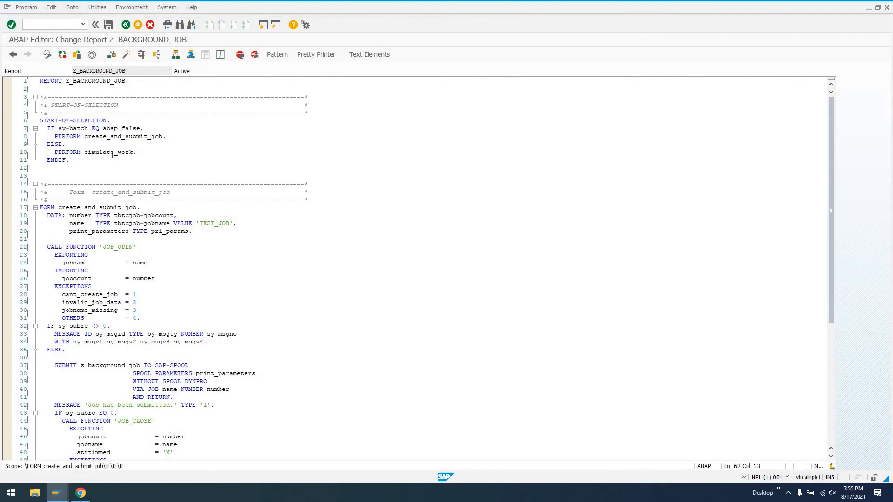
scroll(down, 3)
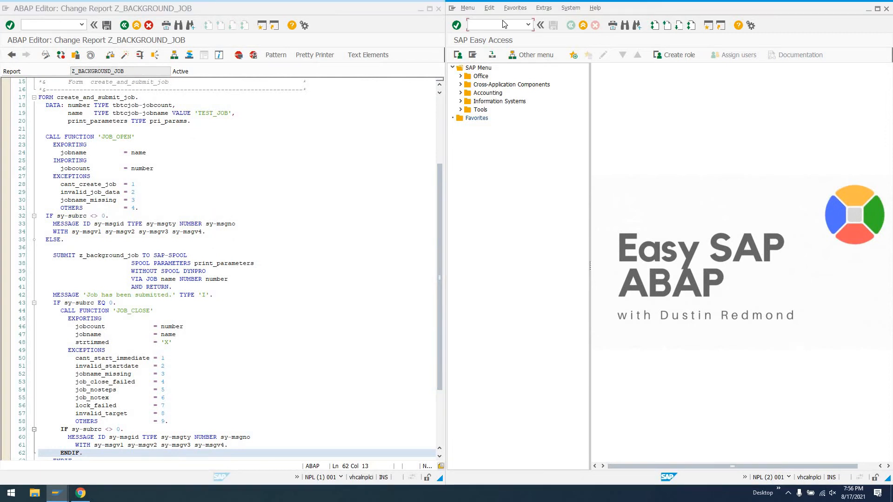
- Start SM37, tick the Sched. status so all statuses are selected, then return to the source code
text(s)
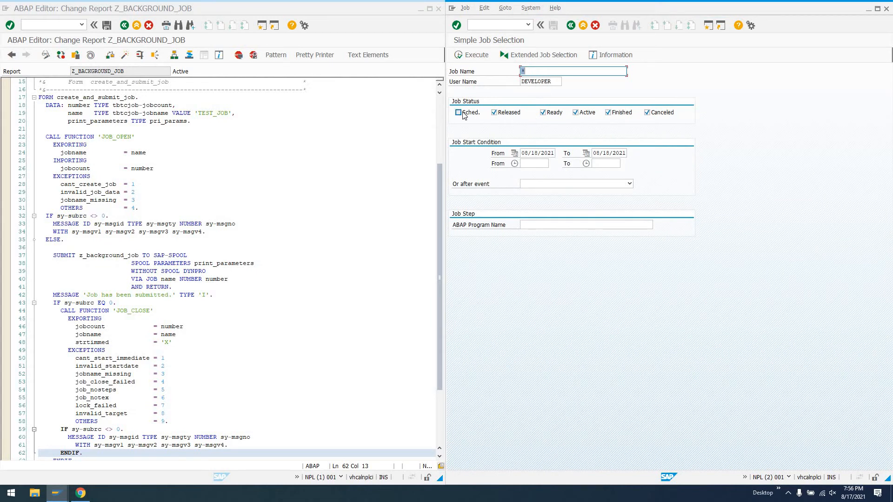
click(458, 113)
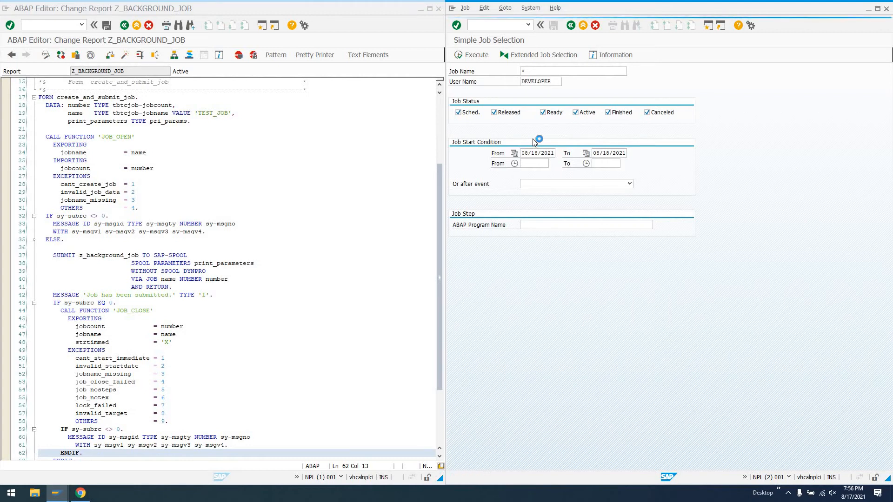
click(471, 55)
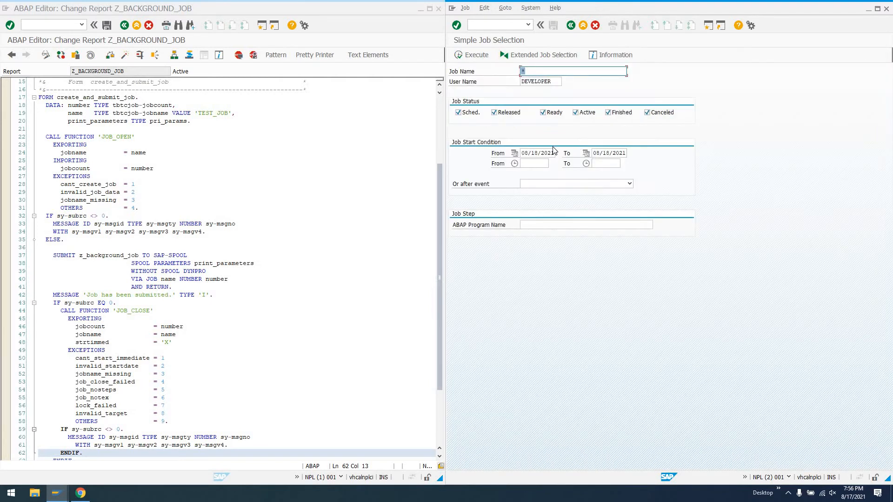
click(124, 137)
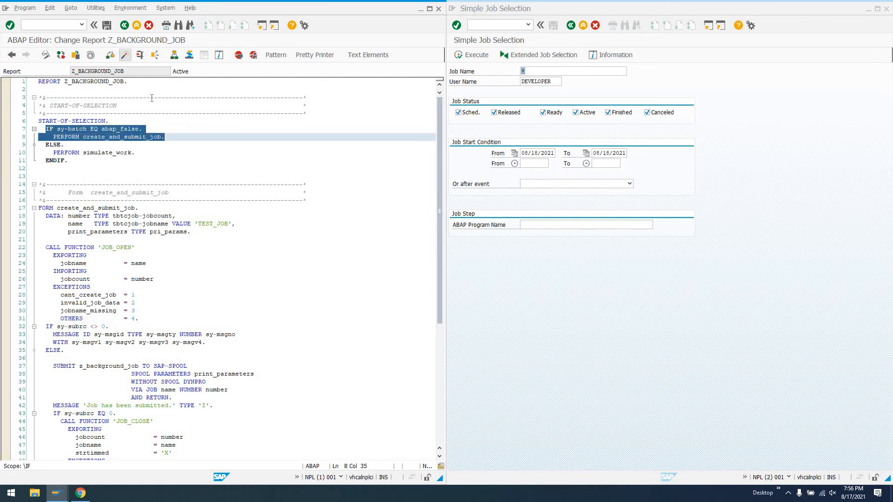
click(83, 137)
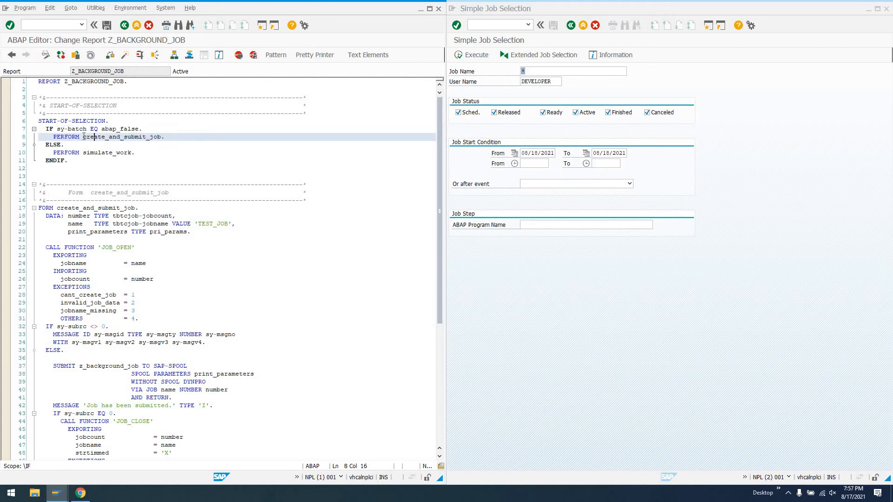
double_click(122, 136)
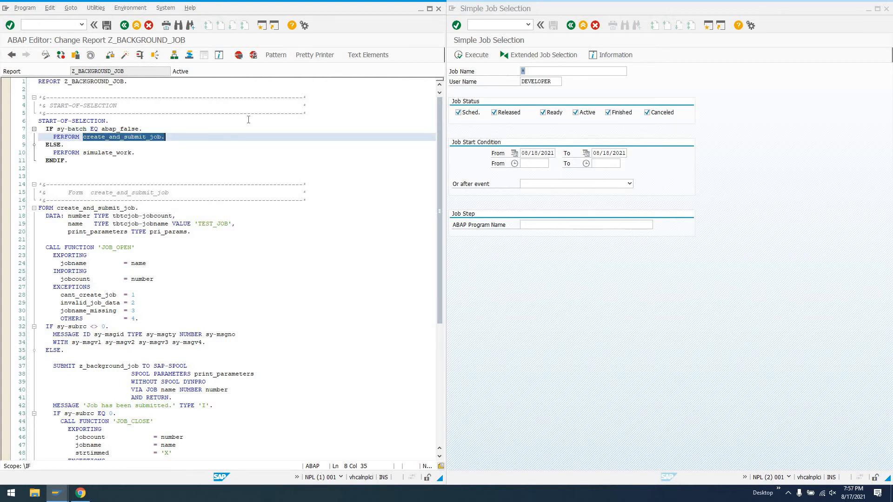
scroll(down, 3)
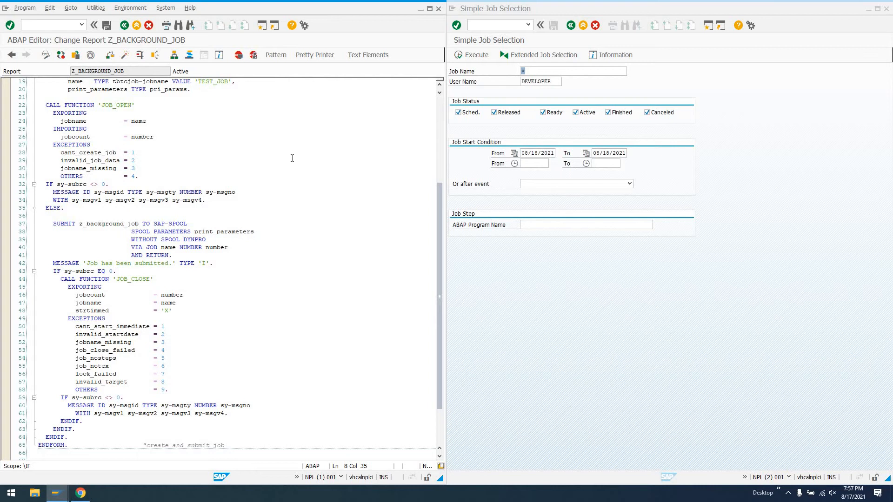
scroll(down, 3)
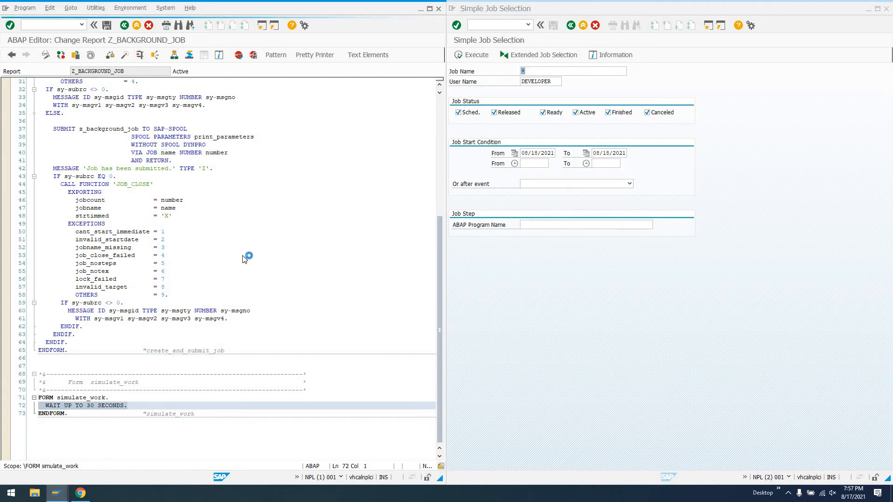
mouse_move(149, 130)
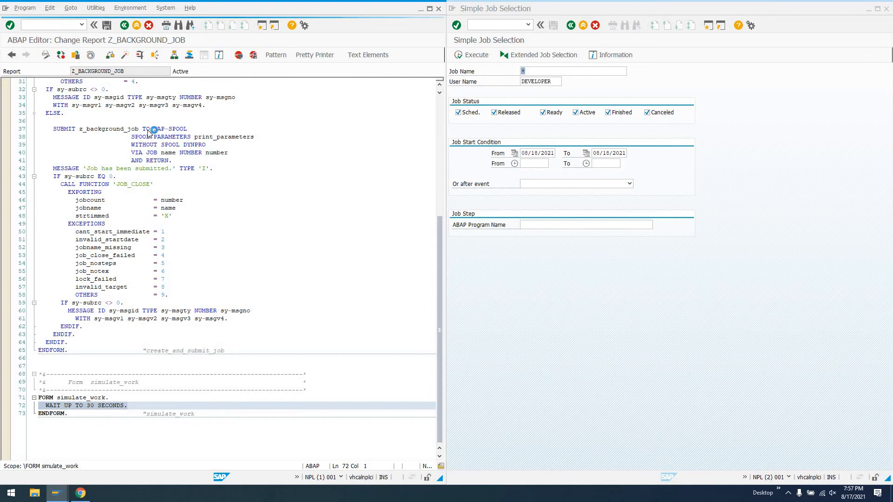
mouse_move(140, 166)
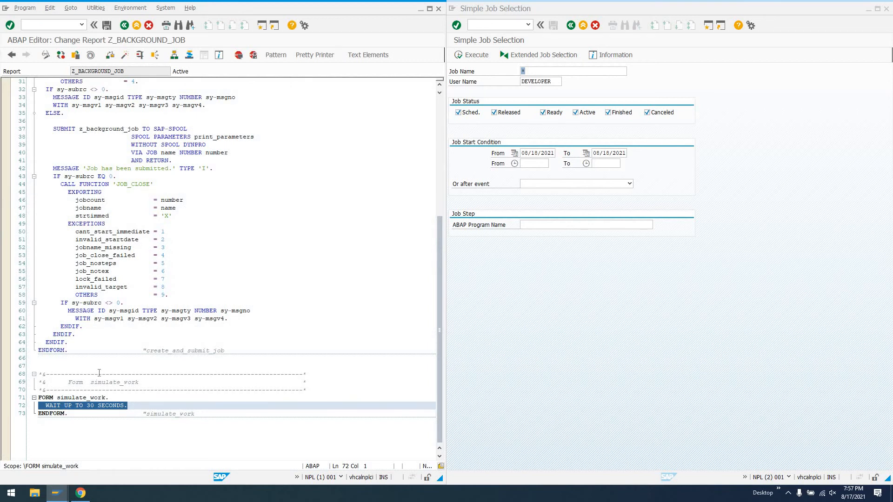
mouse_move(467, 54)
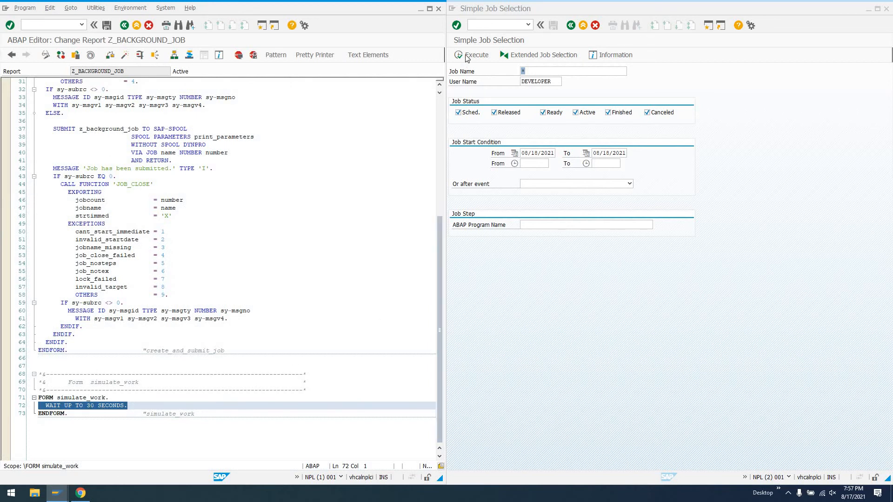
- Execute the job selection to list DEVELOPER's jobs in the Job Overview
click(475, 54)
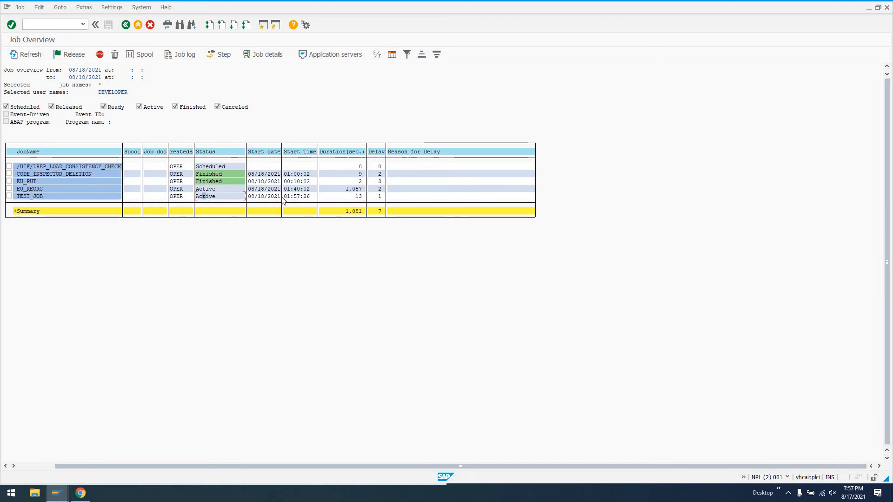
click(26, 54)
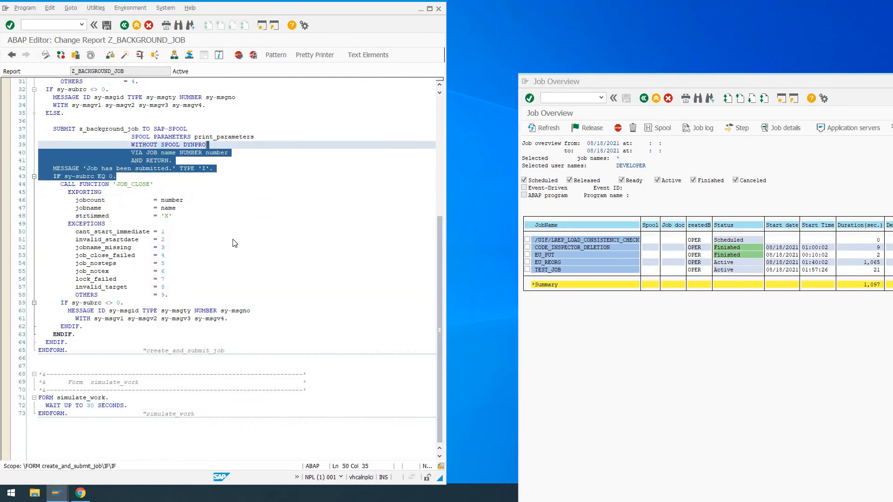
click(682, 80)
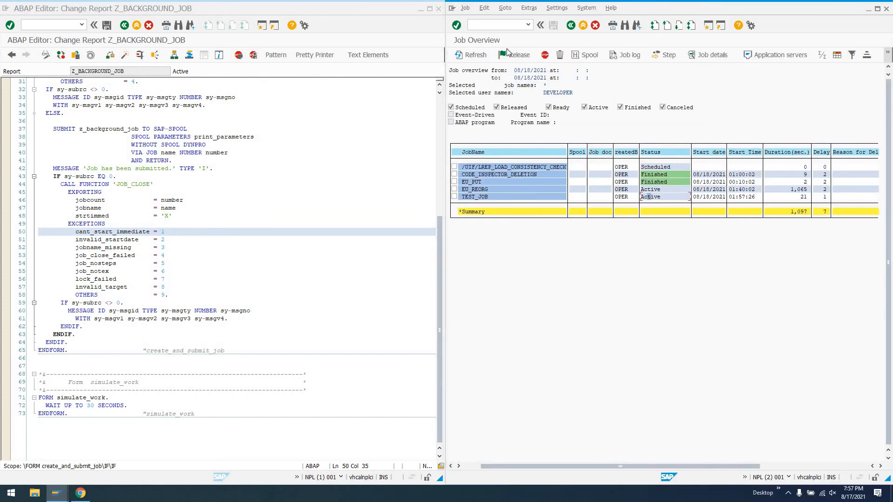
- Refresh the Job Overview until TEST_JOB shows Finished after 32 seconds and select it
click(471, 55)
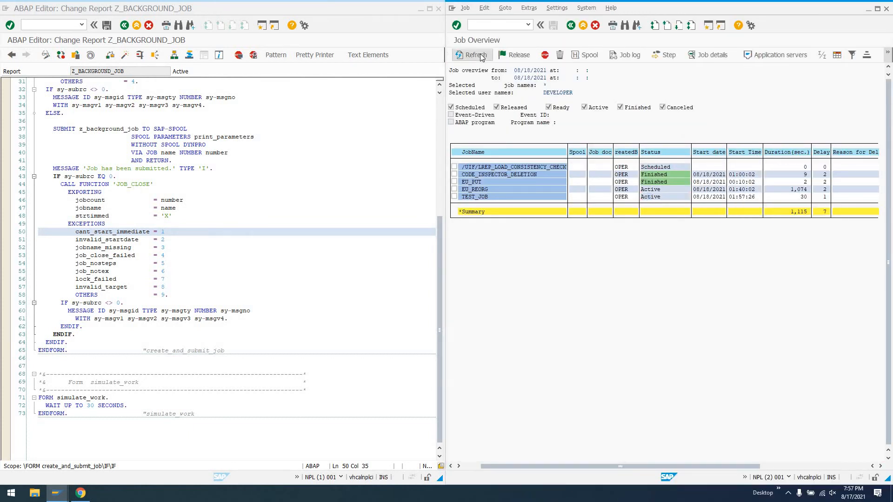
click(471, 55)
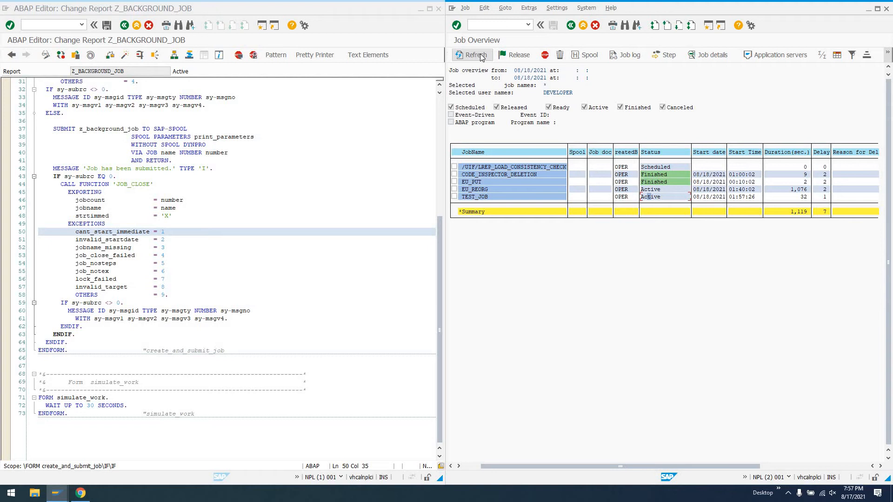
click(472, 55)
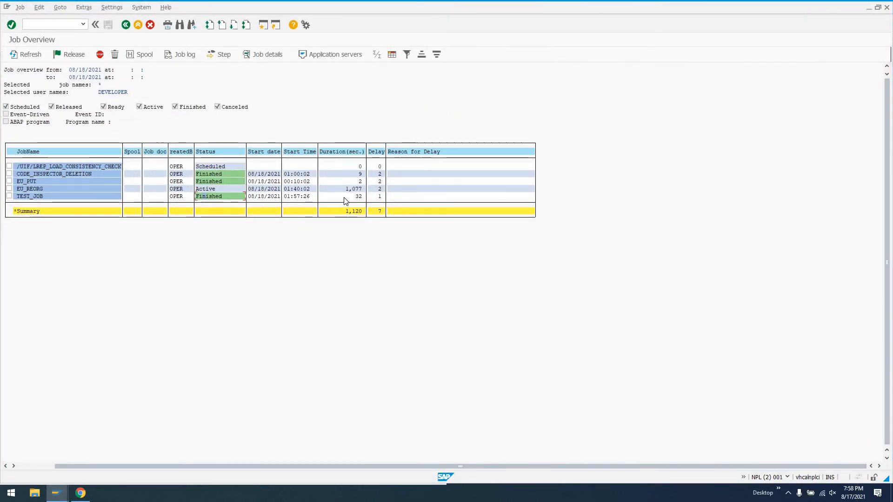
click(341, 196)
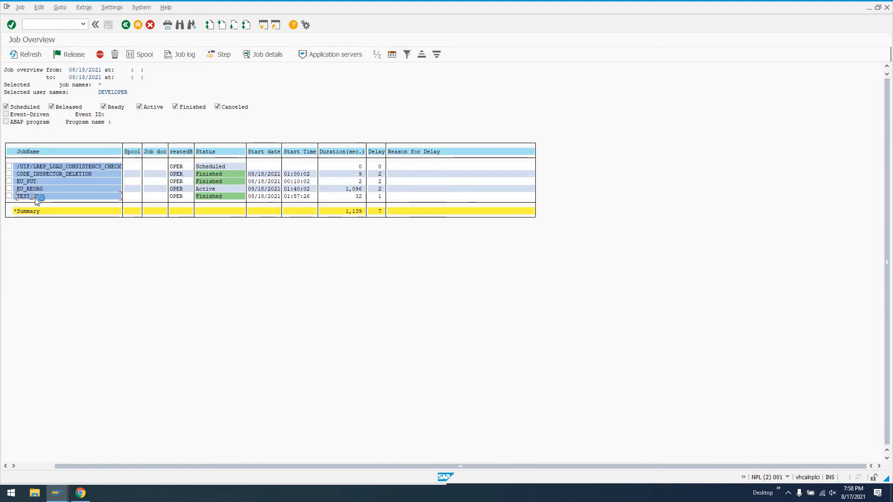
- Display TEST_JOB's details and its job log with start, step 001 and finish entries
double_click(29, 196)
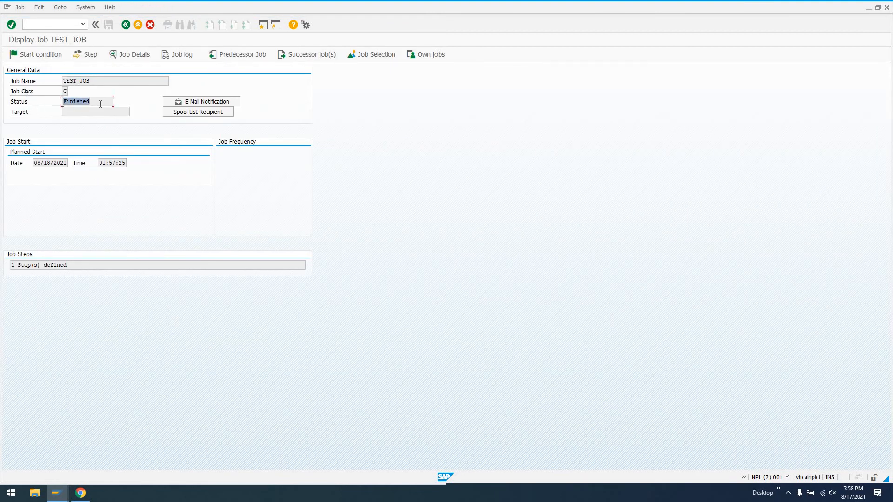
mouse_move(209, 105)
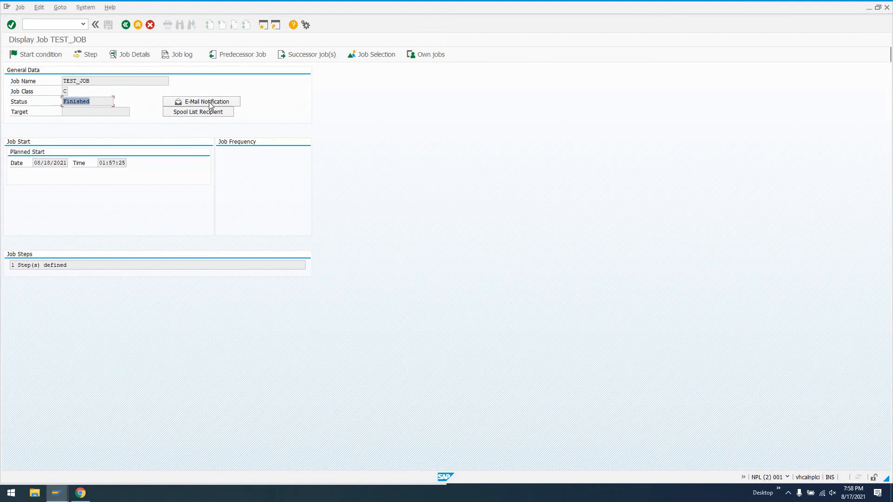
click(178, 54)
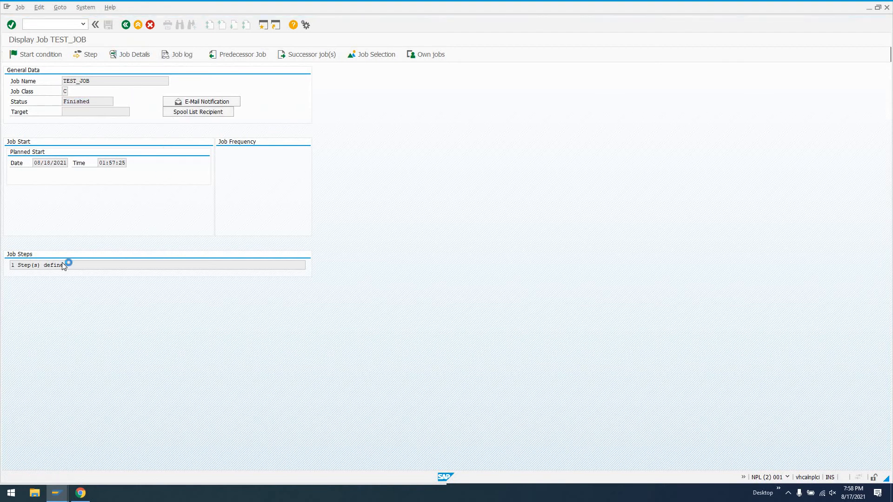
click(177, 54)
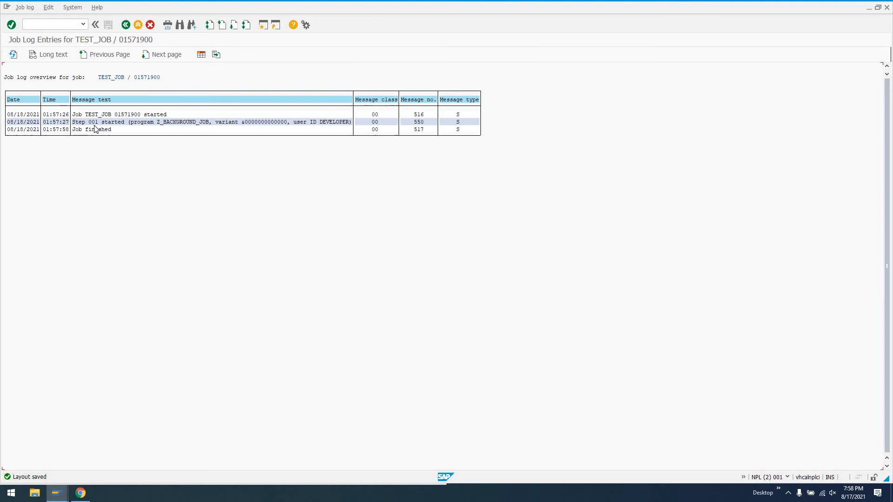
mouse_move(131, 126)
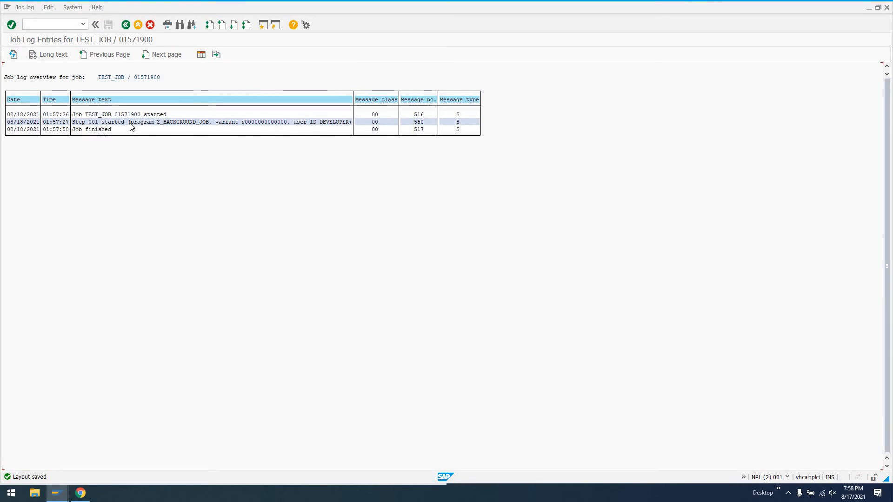
mouse_move(239, 126)
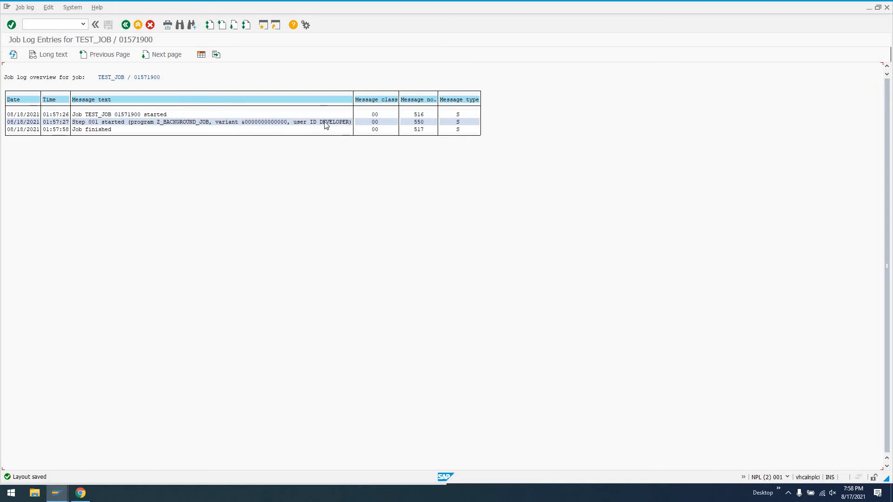
mouse_move(126, 24)
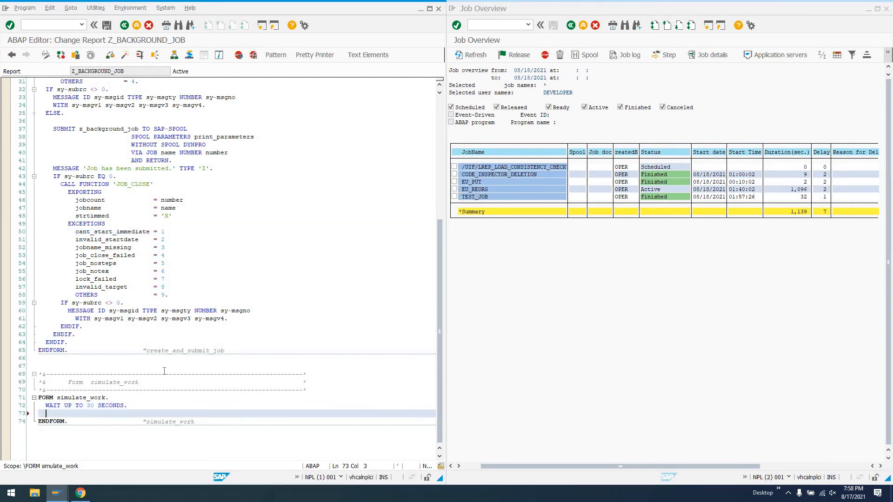
- Add MESSAGE 'Job finished' TYPE 'S'. after WAIT UP TO 30 SECONDS in simulate_work
text(MESSAGE)
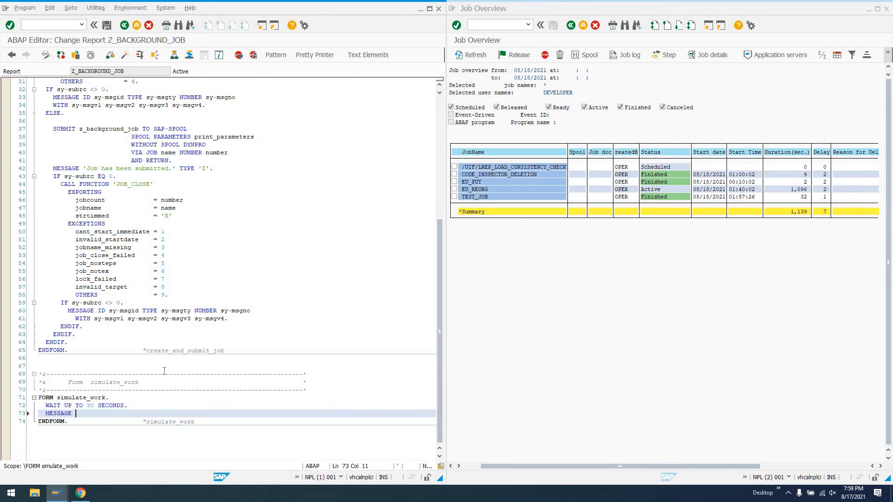
text('J)
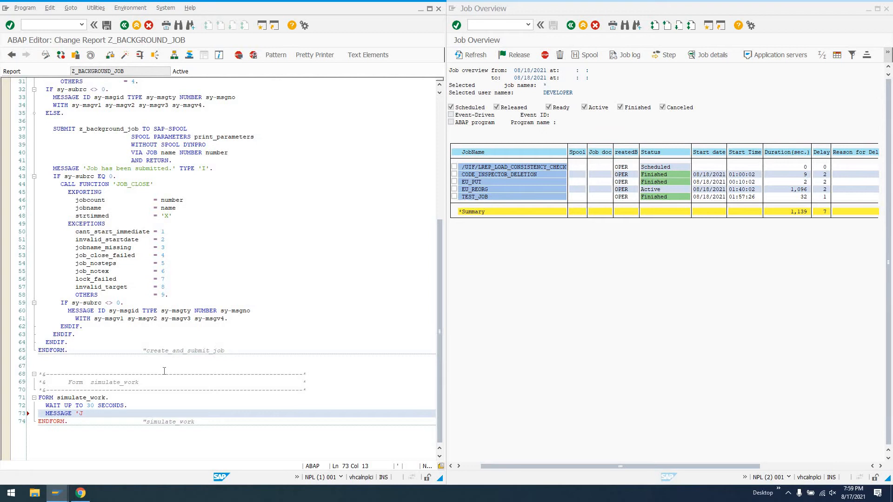
text(ob finished)
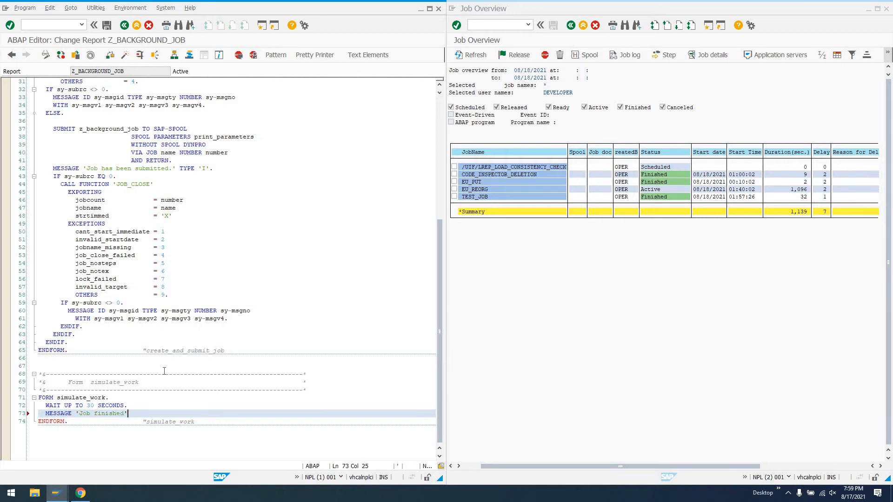
text(TYPE 'S'.)
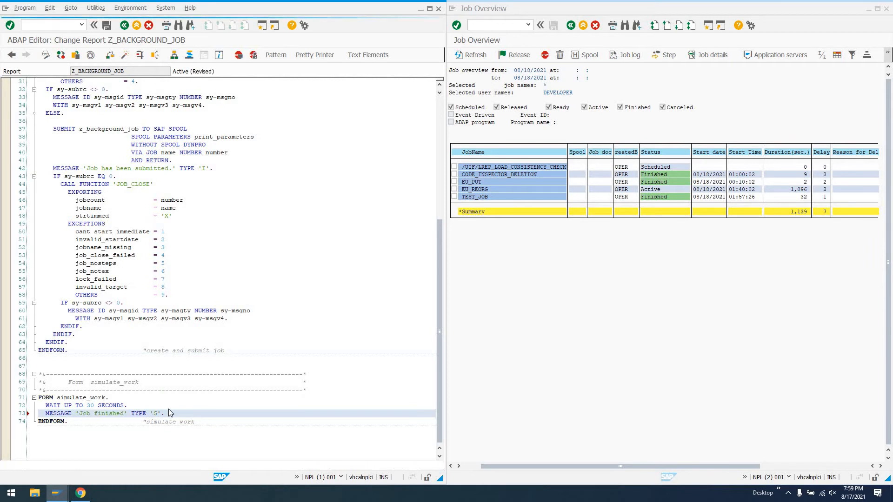
click(110, 404)
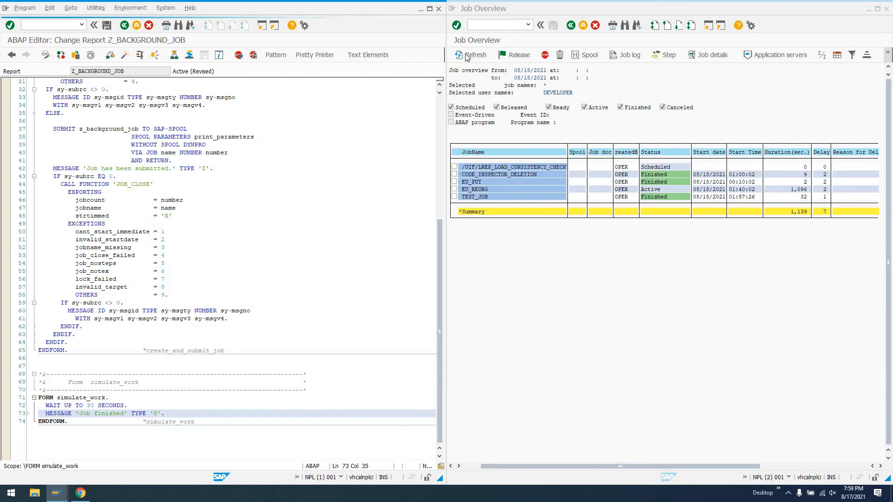
- Activate and run Z_BACKGROUND_JOB, then refresh SM37 until the new TEST_JOB run shows Finished
click(154, 55)
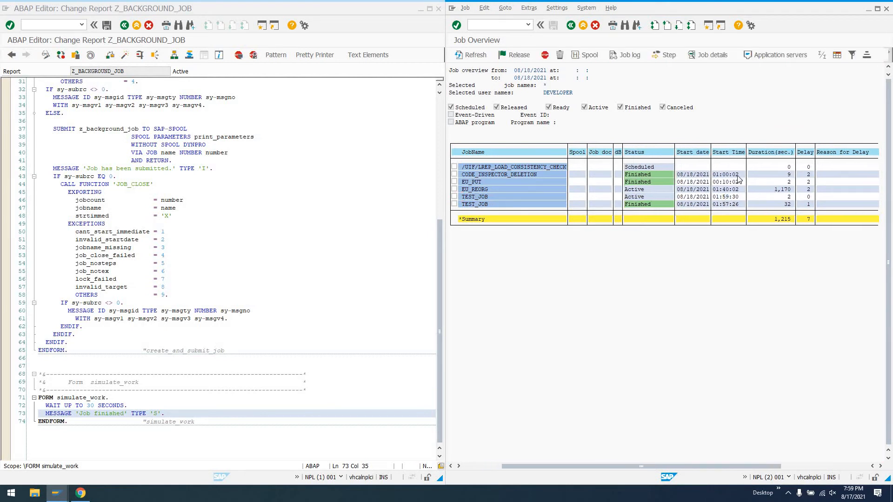
click(470, 55)
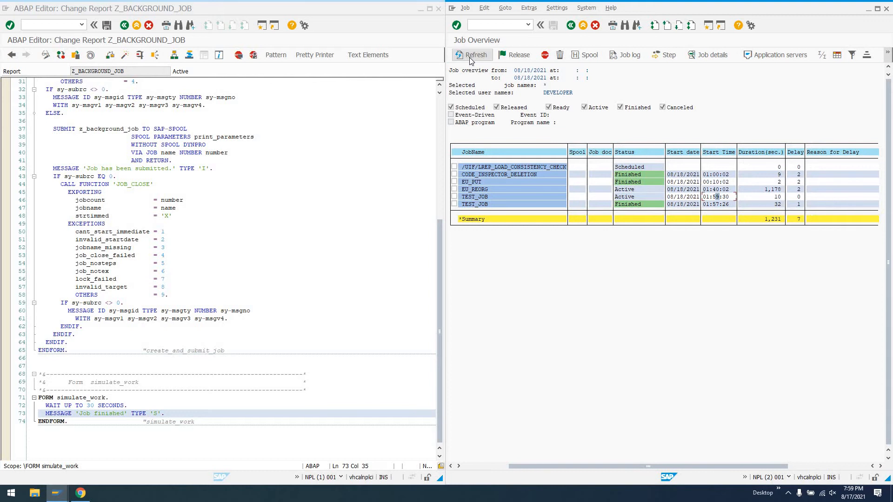
click(471, 55)
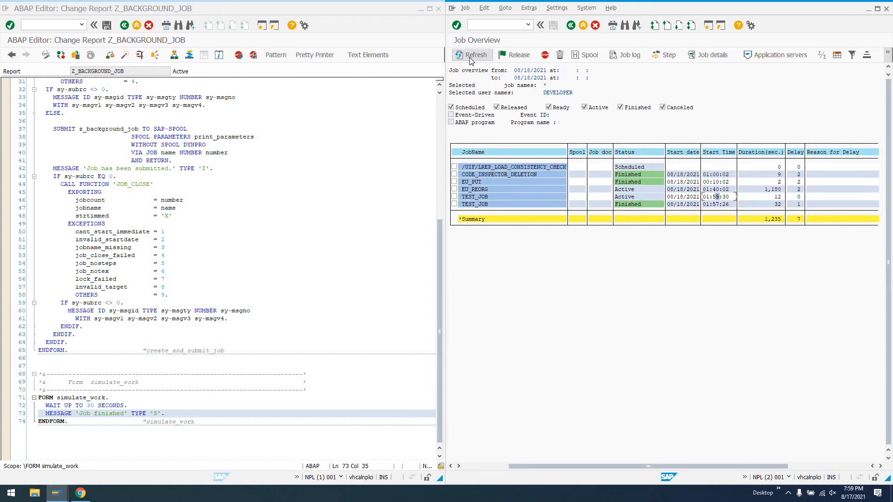
click(471, 55)
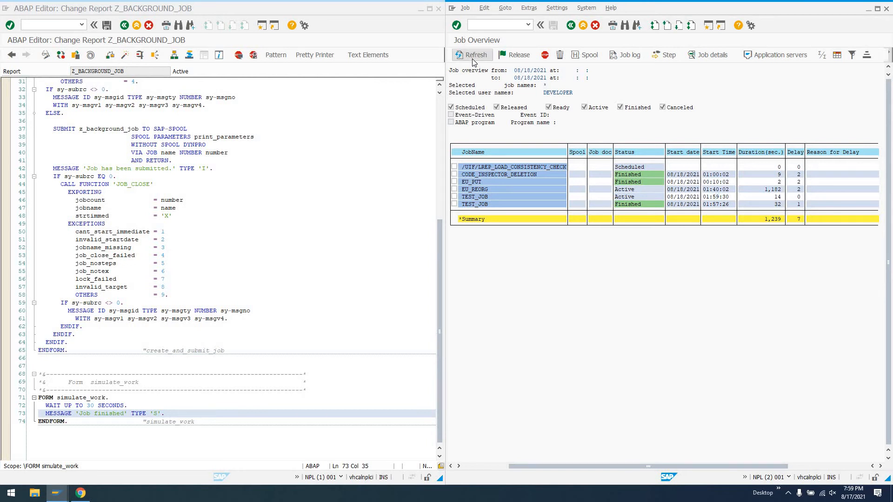
click(471, 55)
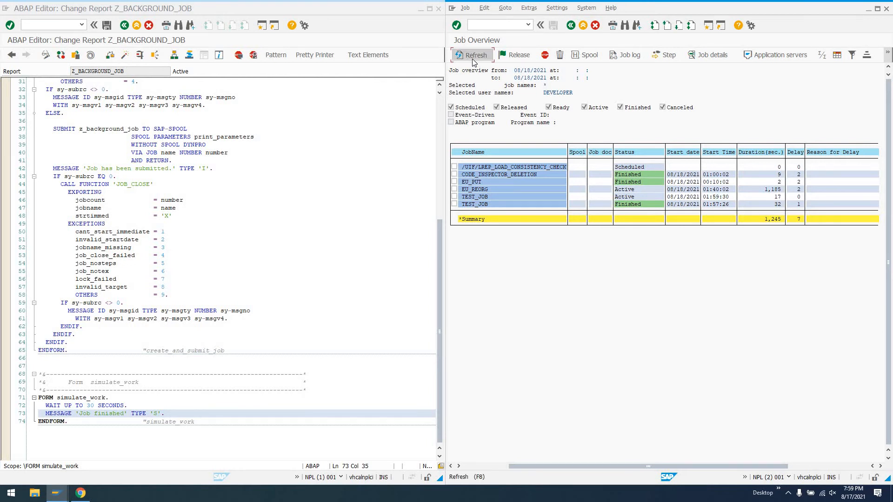
click(471, 55)
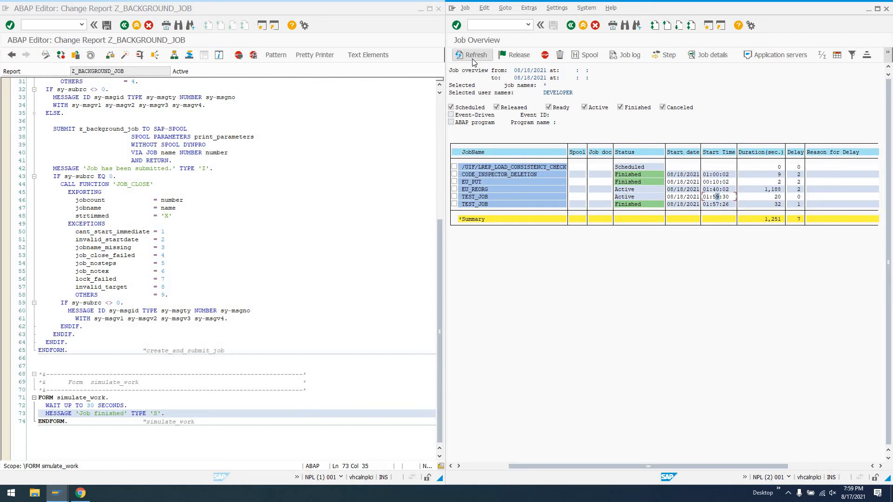
click(470, 54)
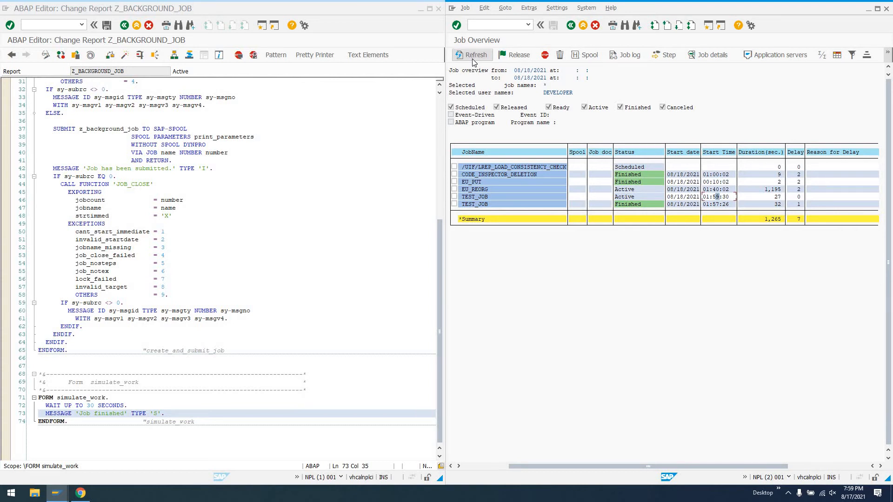
click(472, 55)
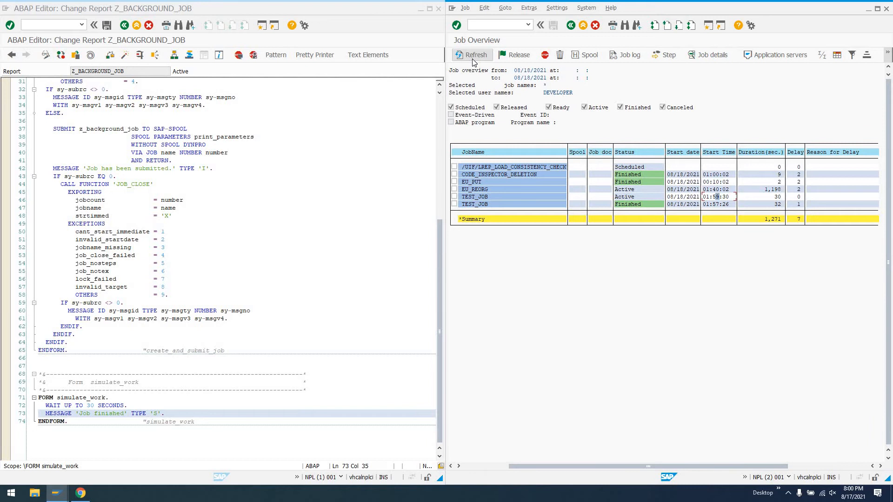
click(471, 55)
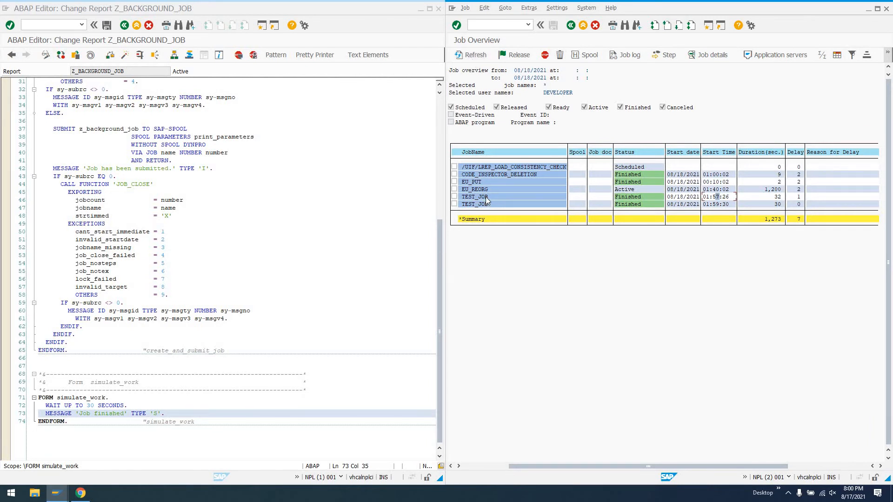
- Display the job log of an earlier TEST_JOB run and select simulate_work's MESSAGE text for replacement
double_click(475, 196)
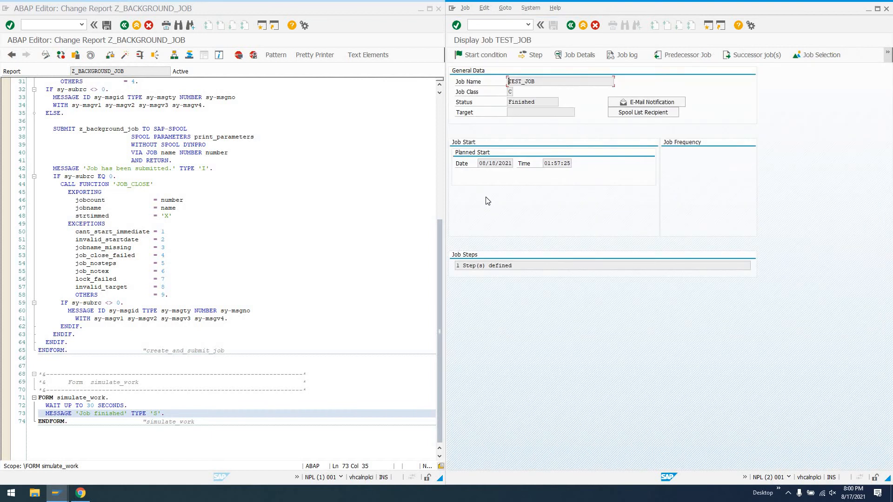
click(625, 55)
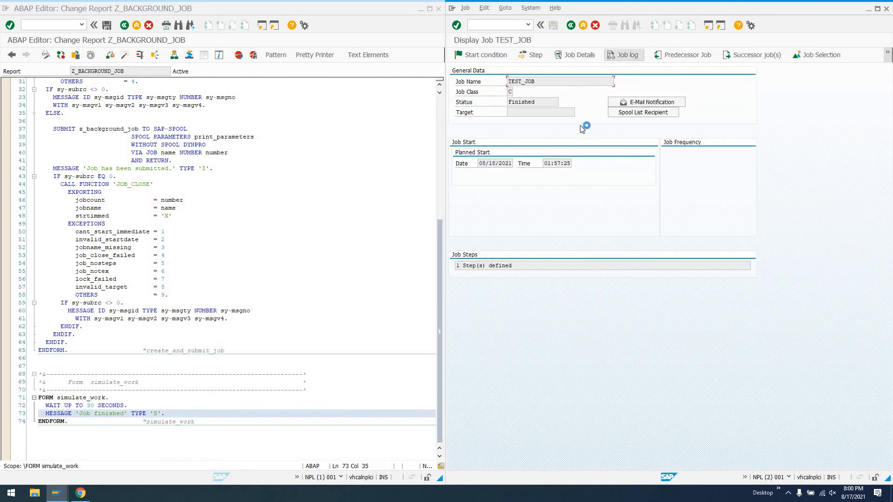
click(623, 55)
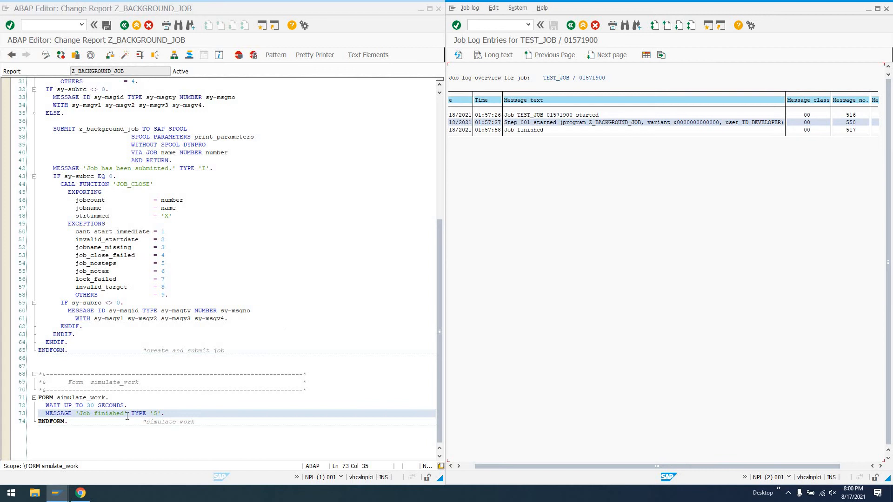
double_click(101, 412)
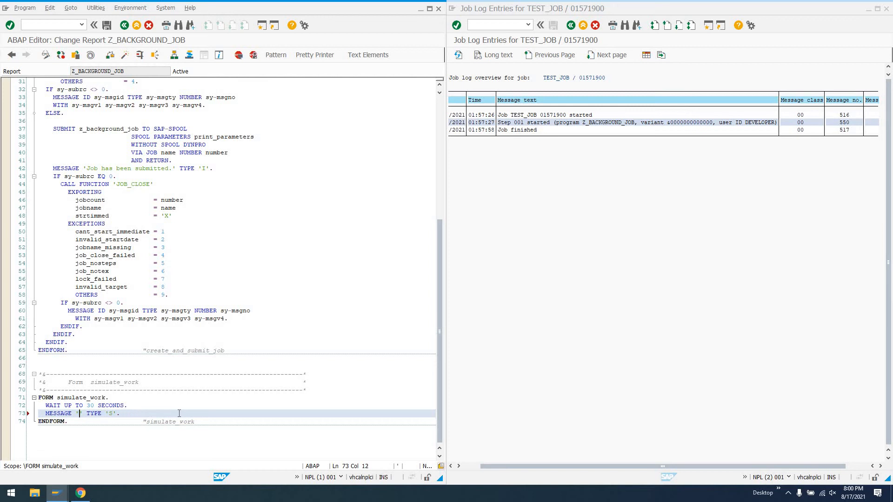
- Set simulate_work's MESSAGE text to 'THIS JOB HAS FINISHED'
text(THIS JOB HAS FIN)
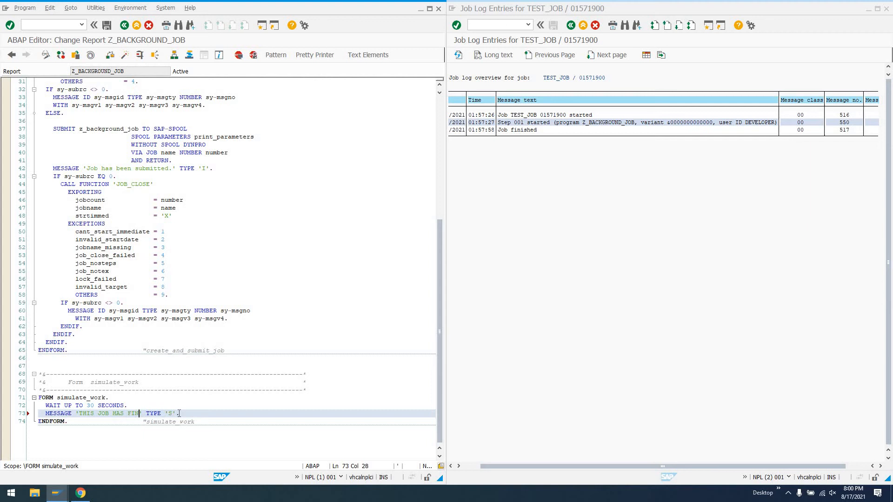
text(ISHED)
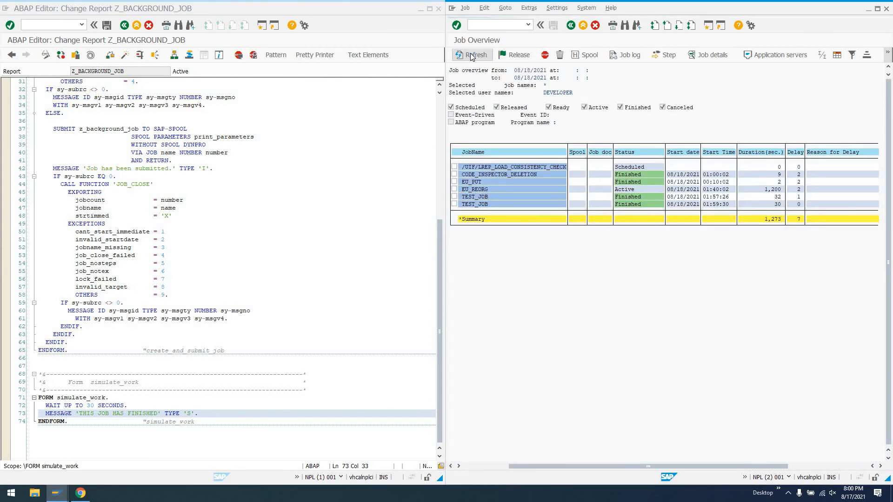
- Refresh SM37 and view the job log of the newest, still running TEST_JOB
click(473, 54)
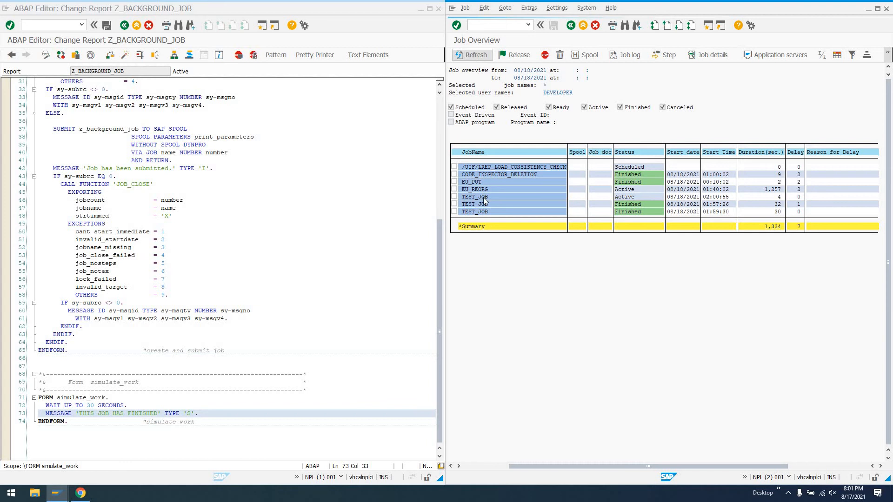
double_click(474, 196)
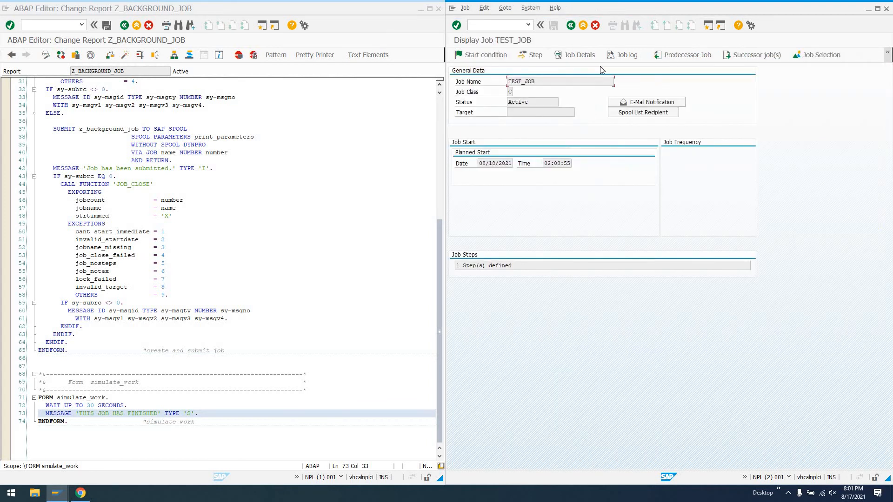
click(627, 55)
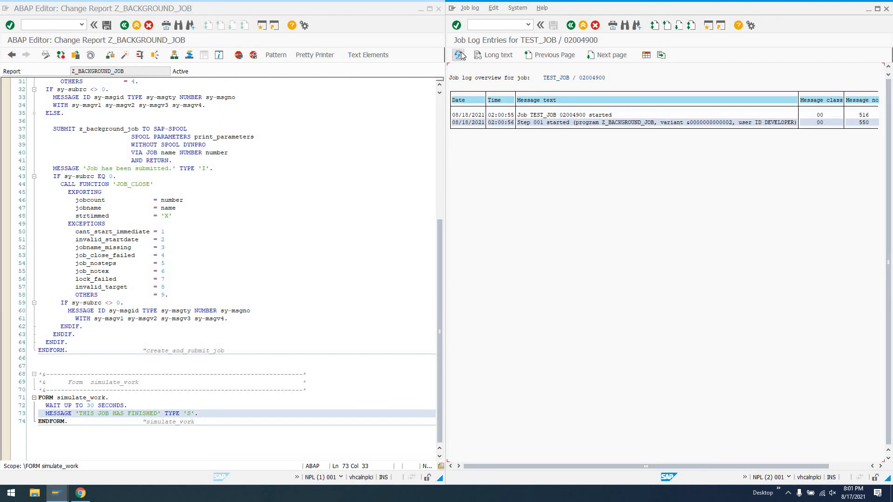
click(570, 25)
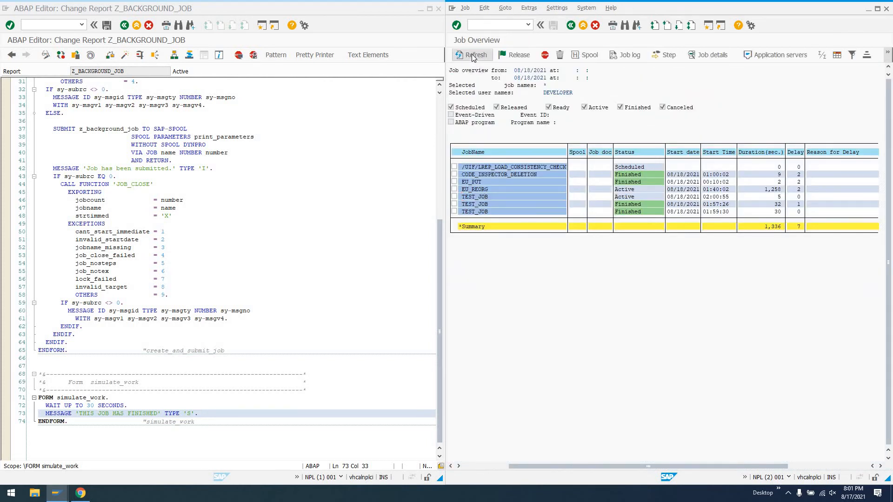
- Refresh the job list until the third TEST_JOB run is Finished and display its job log
click(472, 54)
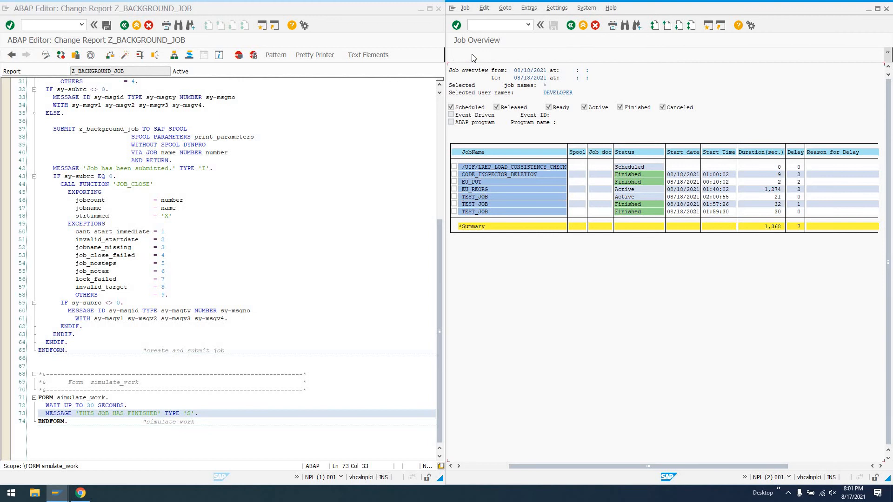
click(471, 54)
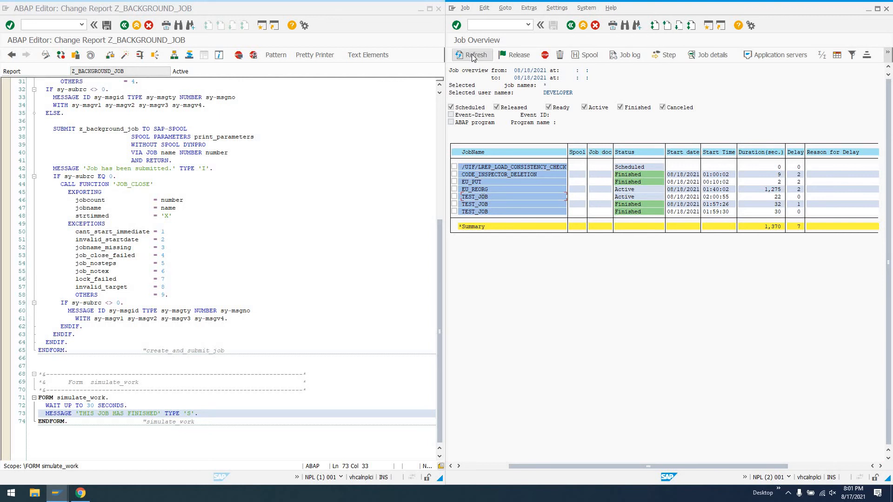
click(471, 55)
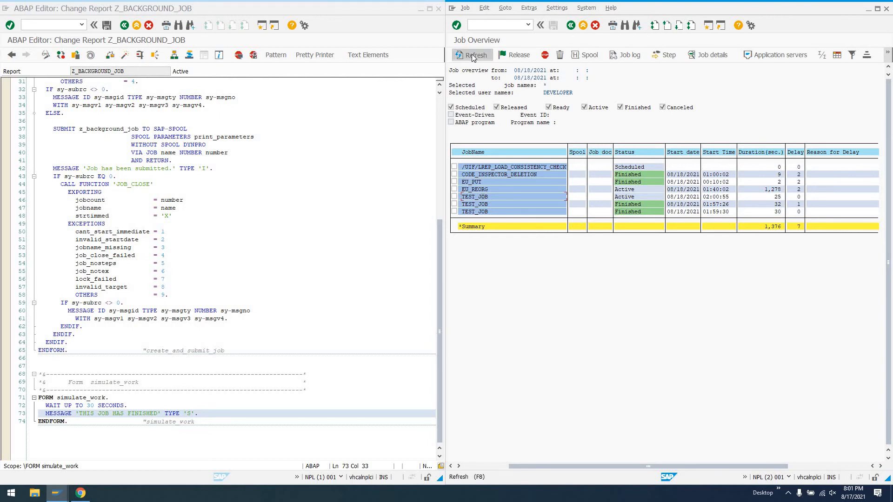
click(471, 55)
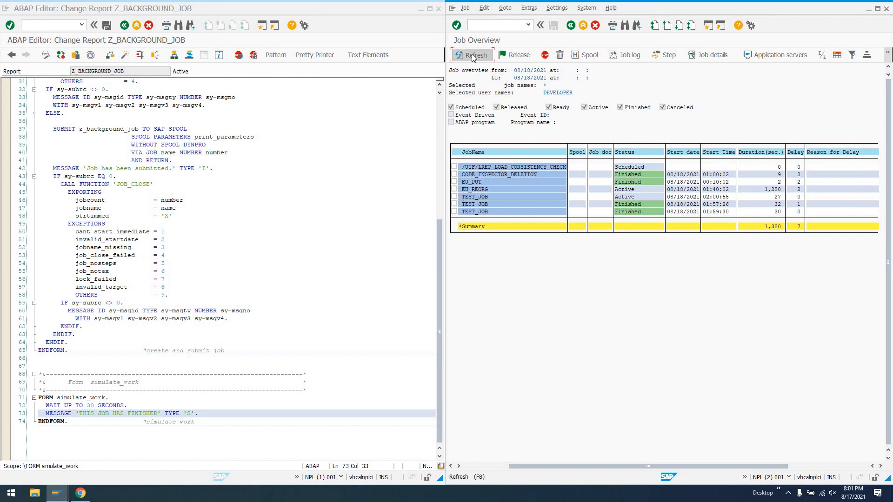
click(471, 55)
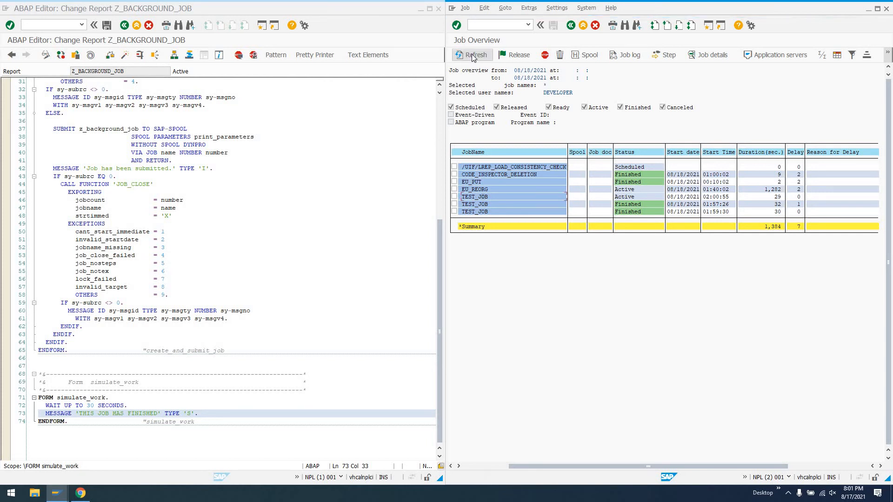
click(472, 55)
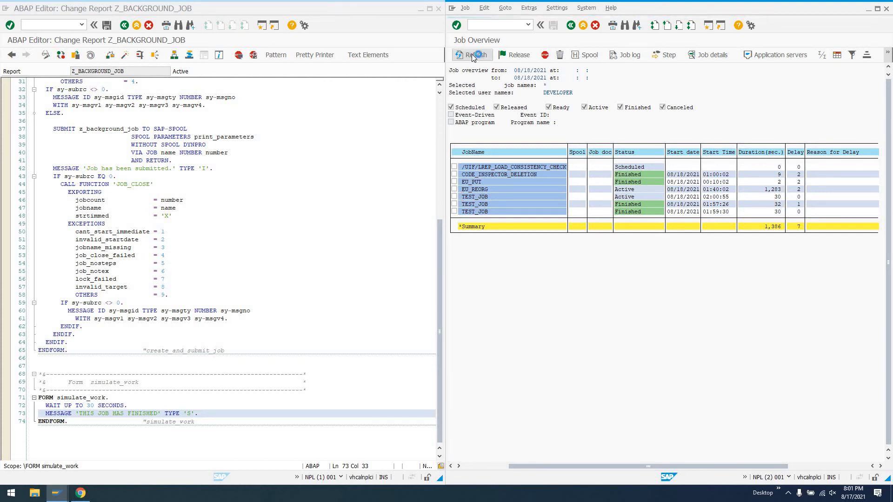
click(471, 55)
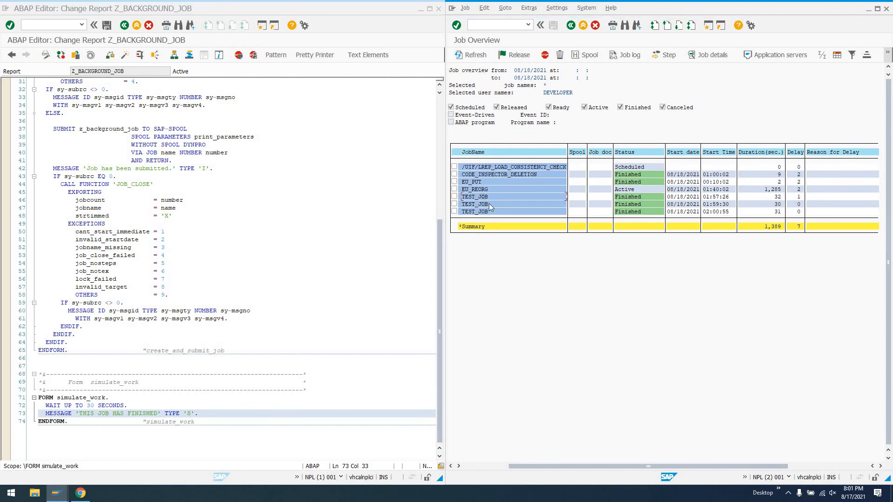
double_click(474, 197)
text(E)
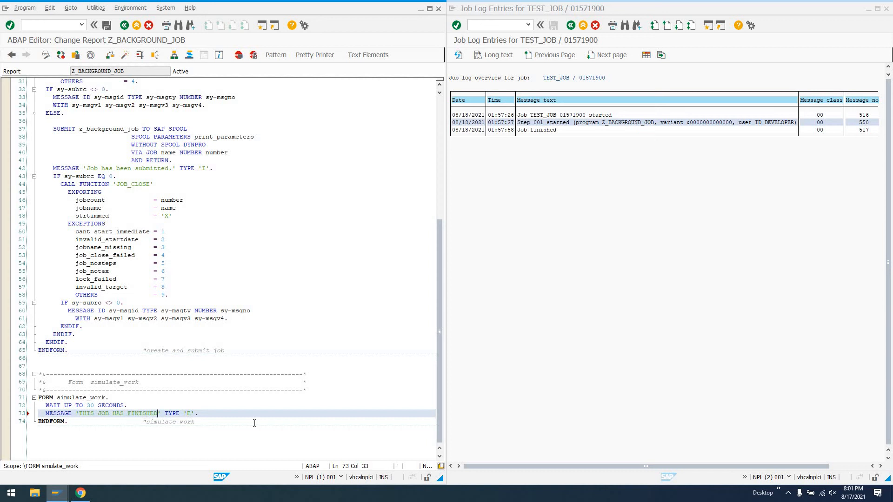
- Change the message to 'THIS JOB HAS FINISHED UNSUCCESSFULLY' type 'E' and submit the report again
text(UN)
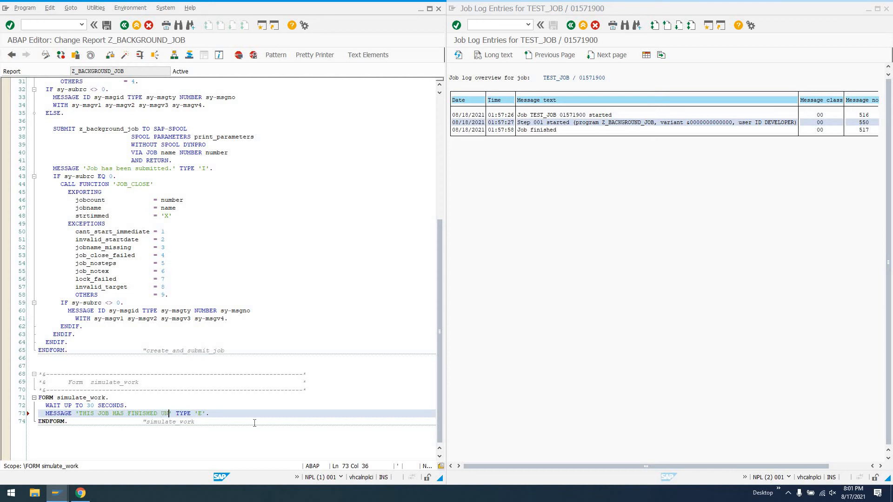
text(SUCCESSFU)
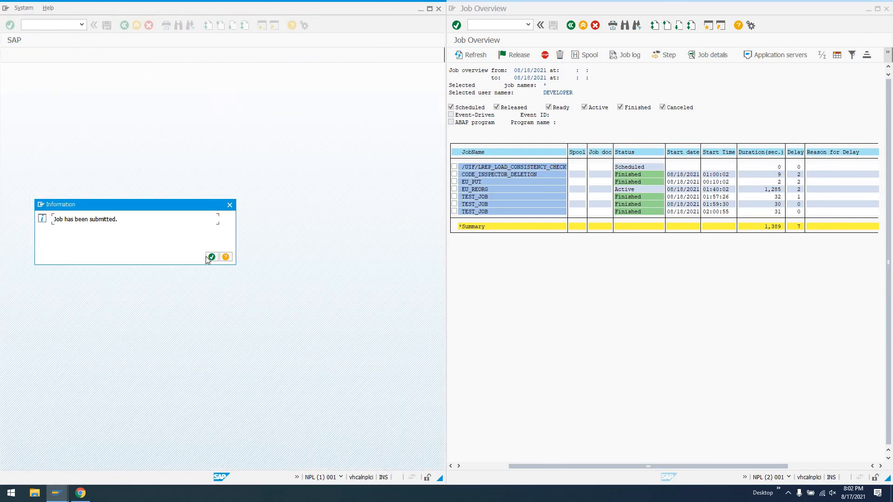
click(211, 256)
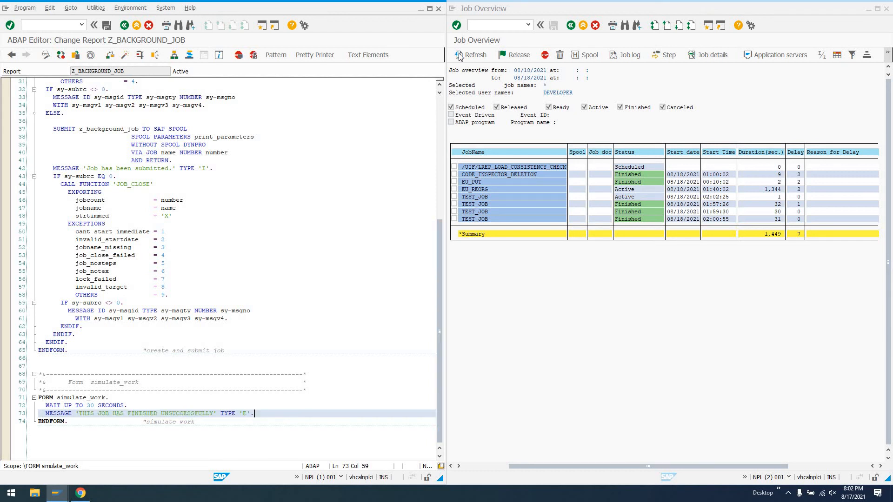
- Refresh SM37 until the new TEST_JOB run appears with status Canceled
click(471, 54)
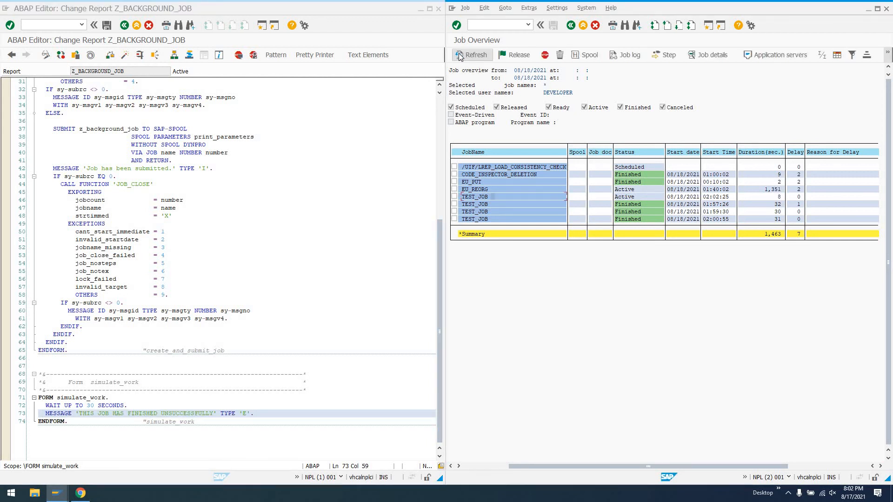
click(471, 55)
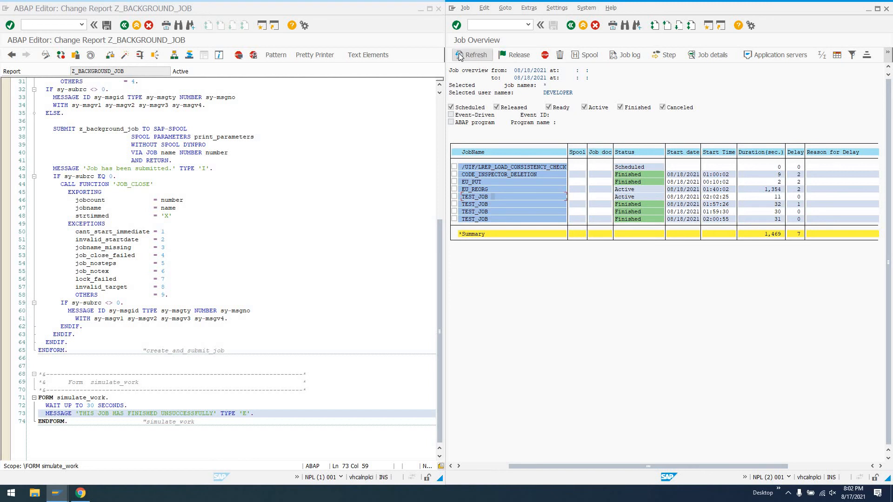
click(471, 54)
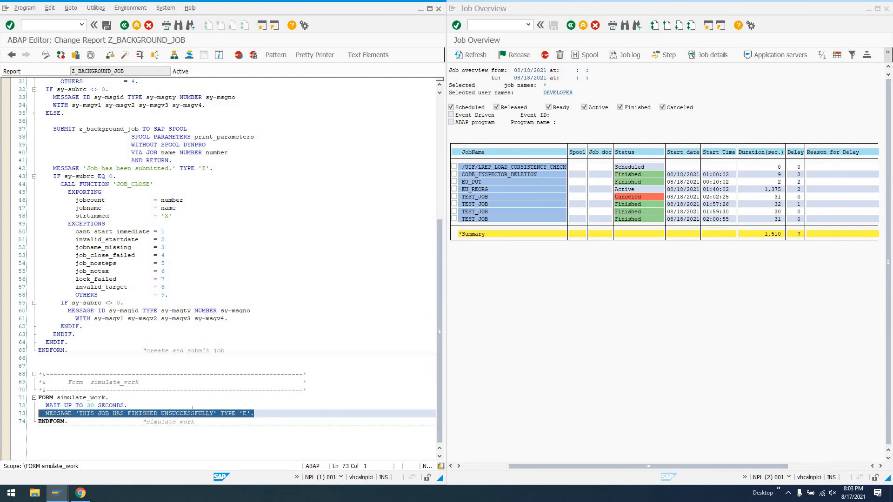
mouse_move(630, 197)
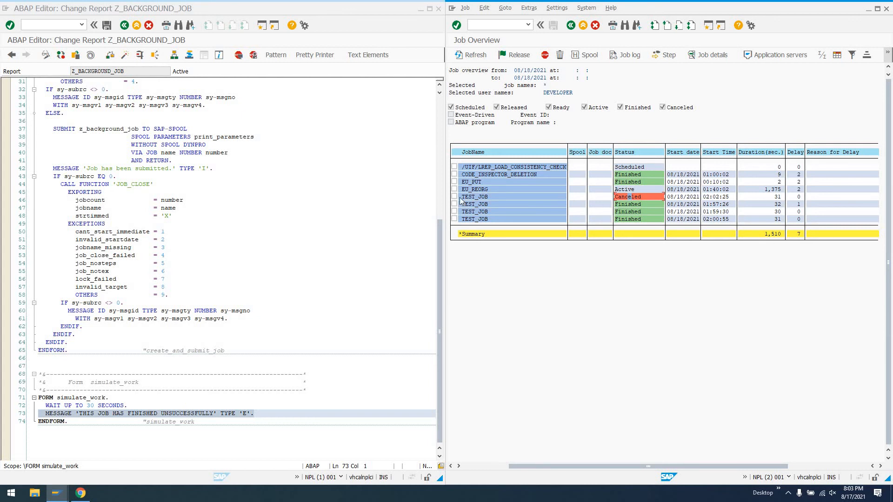
- Display the canceled TEST_JOB run's log showing the error message and ERROR_MESSAGE cancellation
click(453, 196)
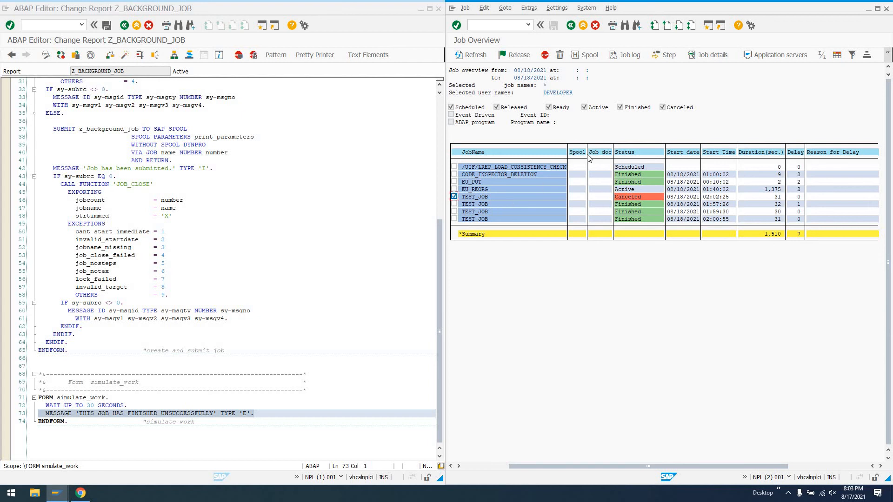
mouse_move(624, 55)
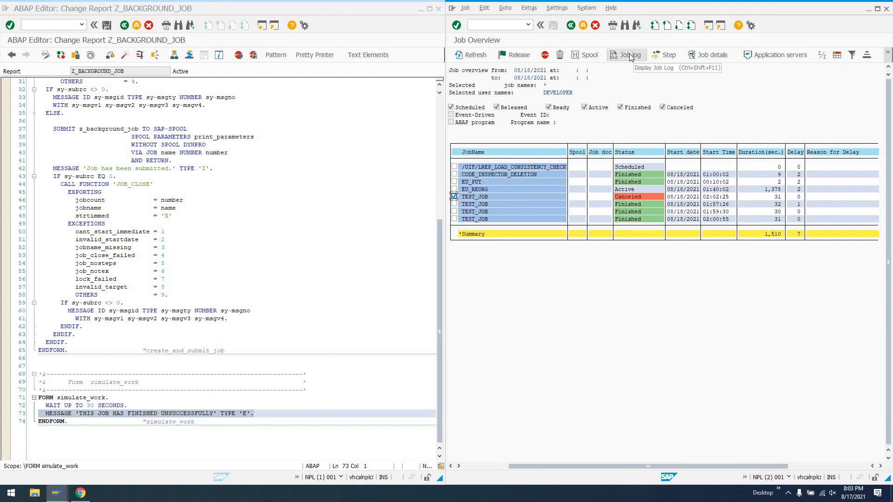
click(625, 55)
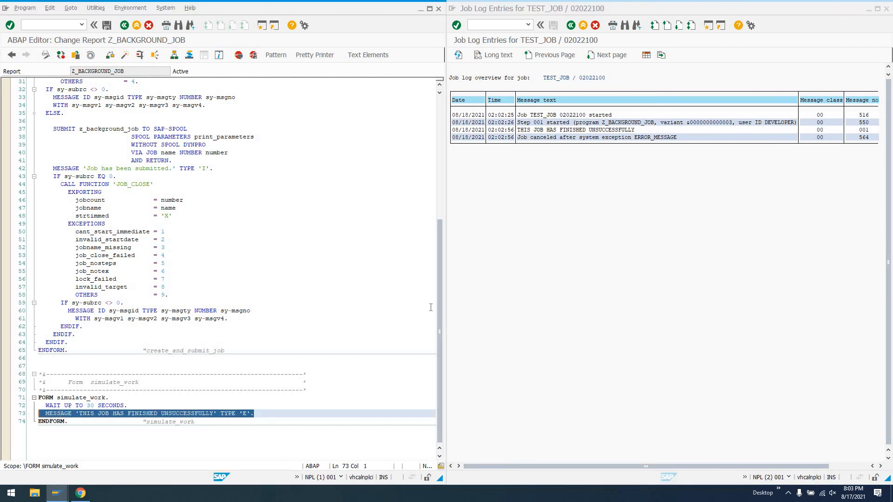
mouse_move(656, 137)
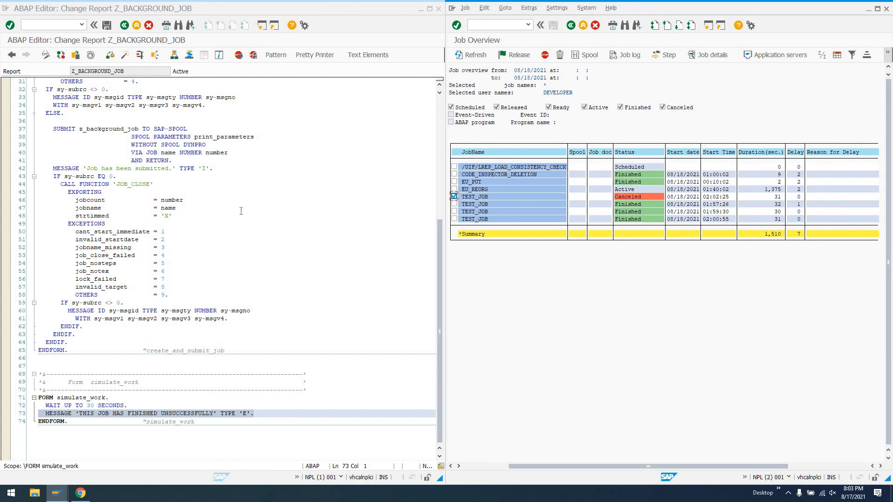
mouse_move(462, 218)
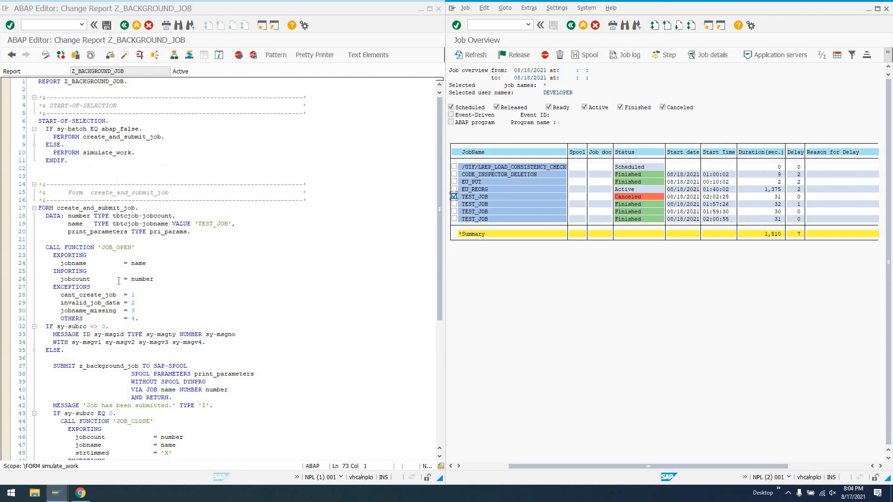
mouse_move(93, 179)
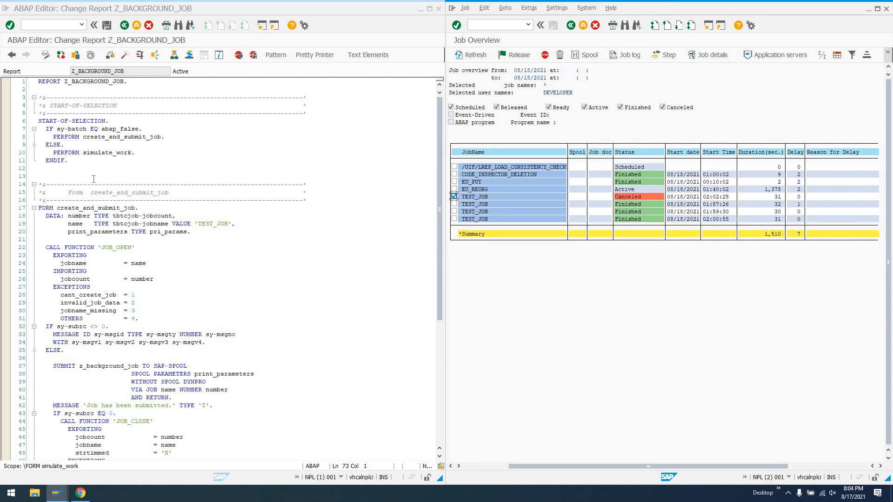
scroll(down, 3)
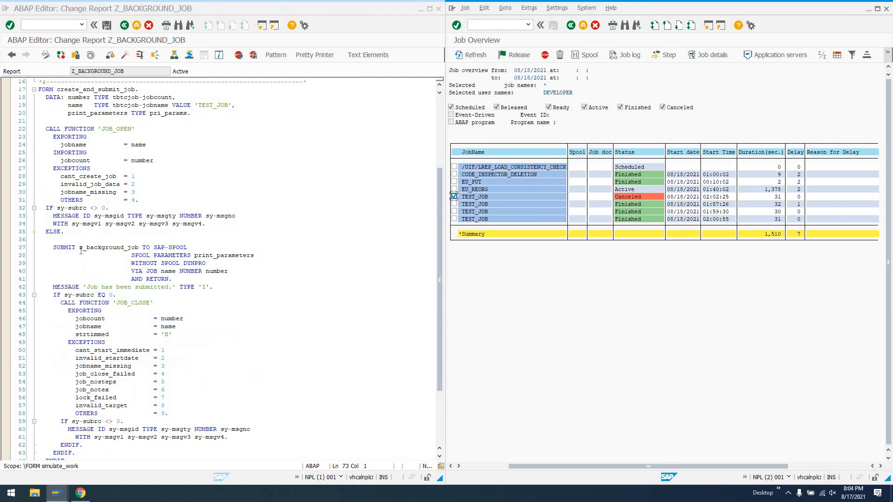
double_click(105, 247)
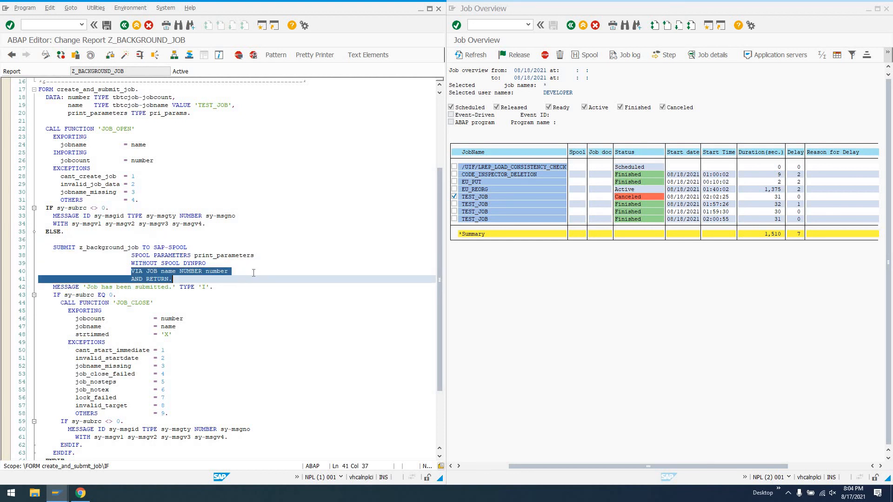
scroll(down, 3)
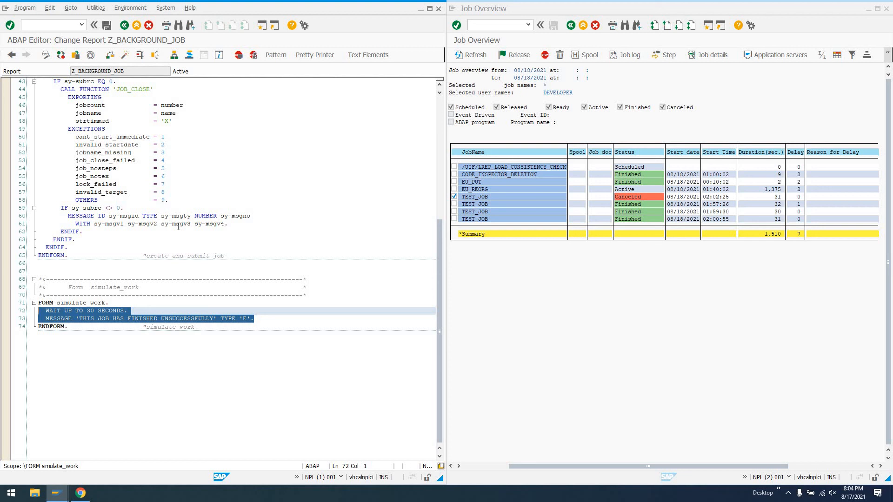
mouse_move(654, 215)
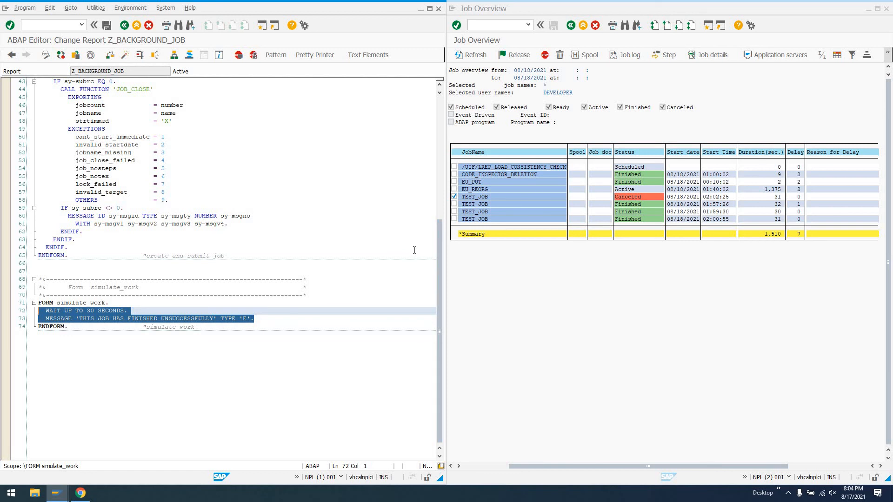
mouse_move(305, 222)
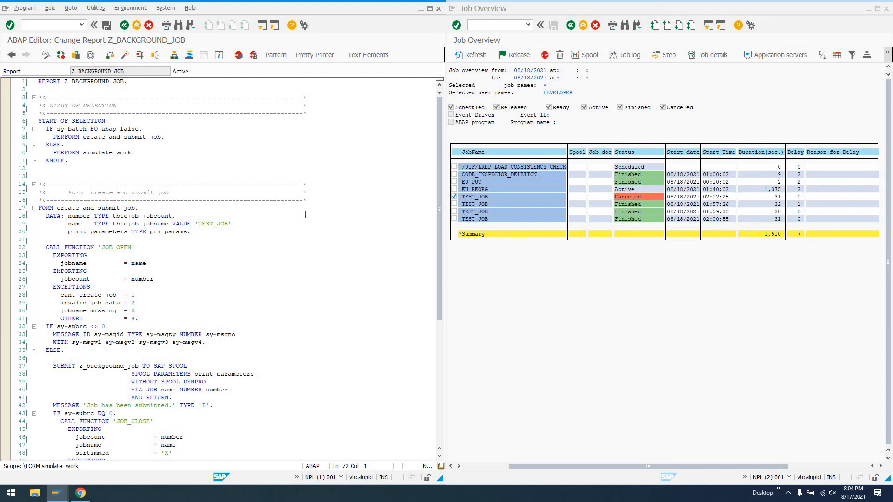
mouse_move(268, 197)
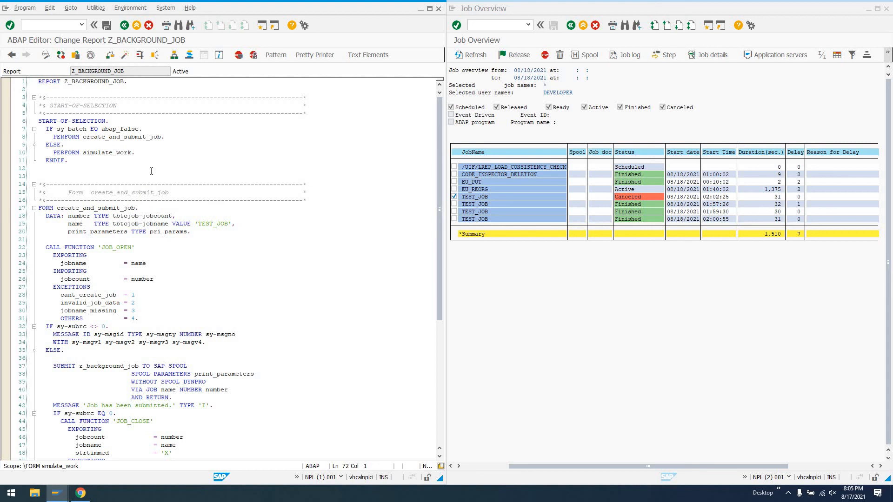
mouse_move(154, 171)
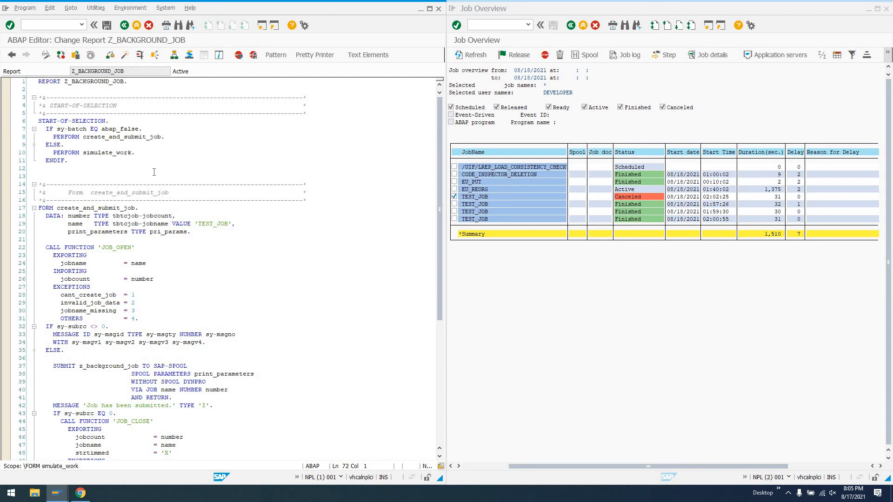